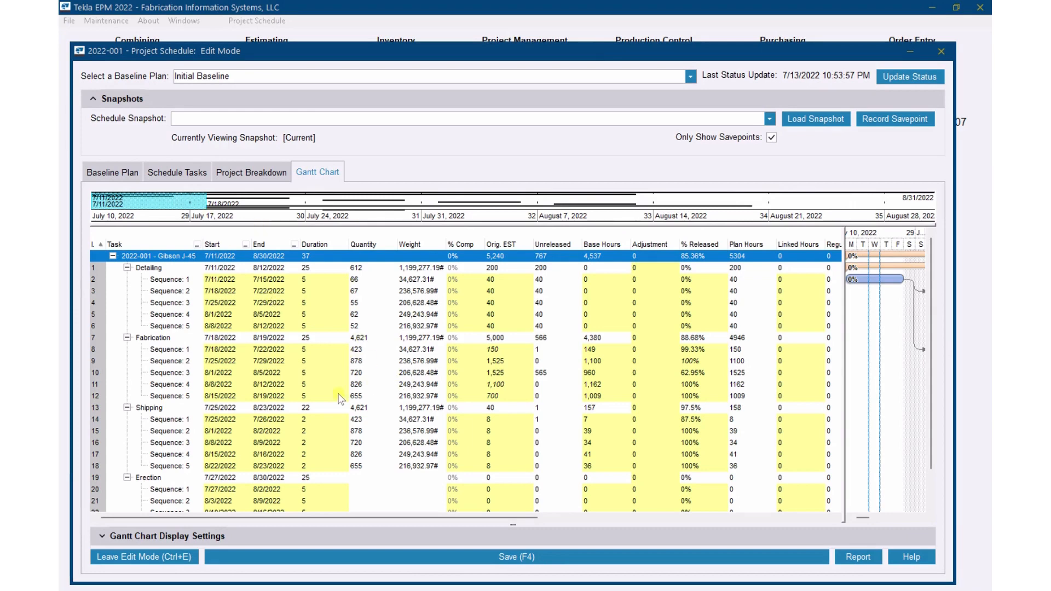
mouse_move(471, 363)
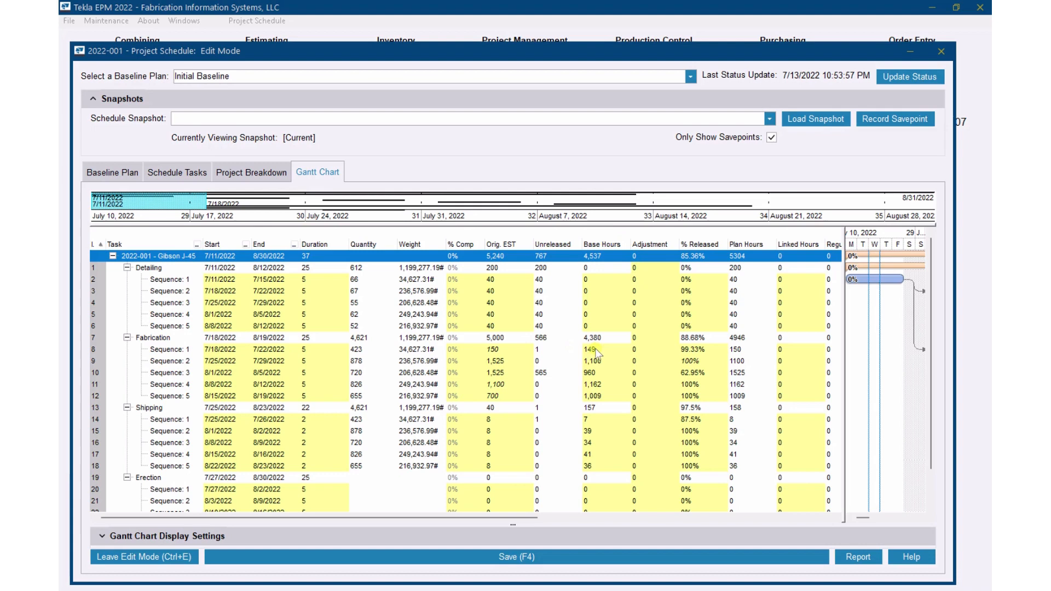
mouse_move(602, 395)
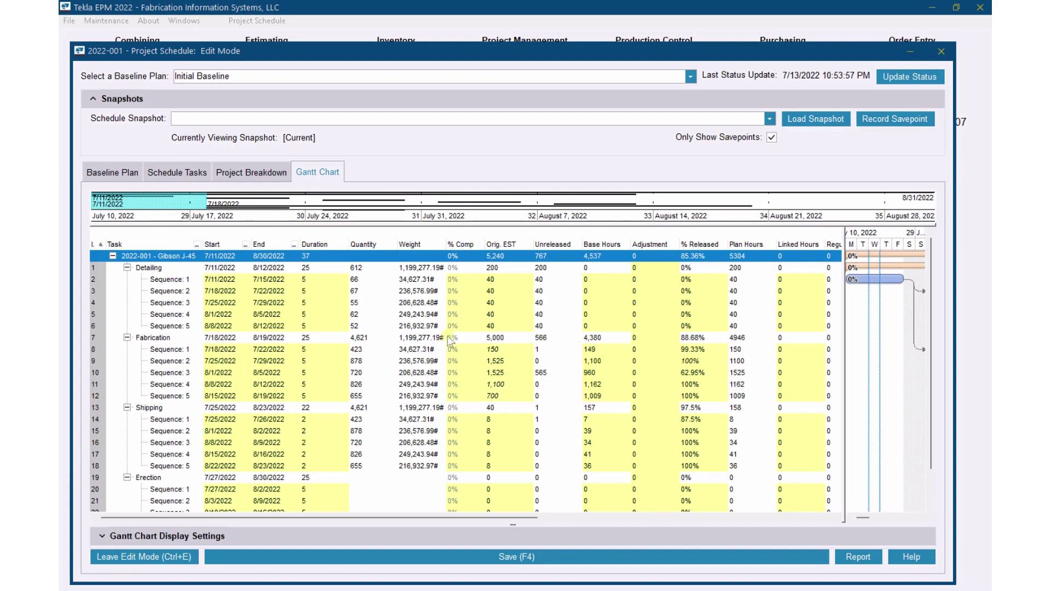
mouse_move(459, 342)
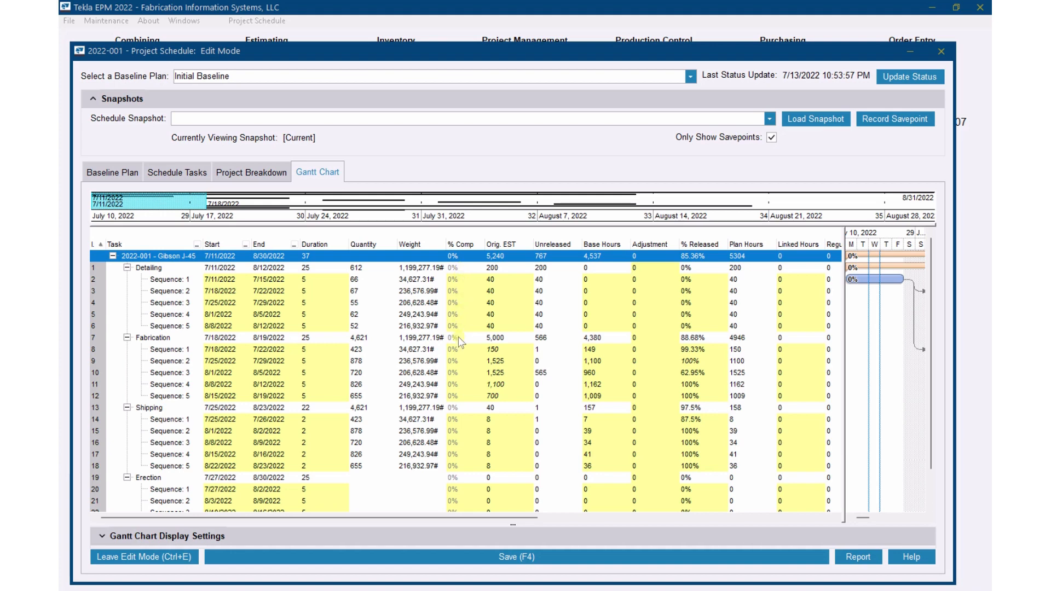
mouse_move(461, 412)
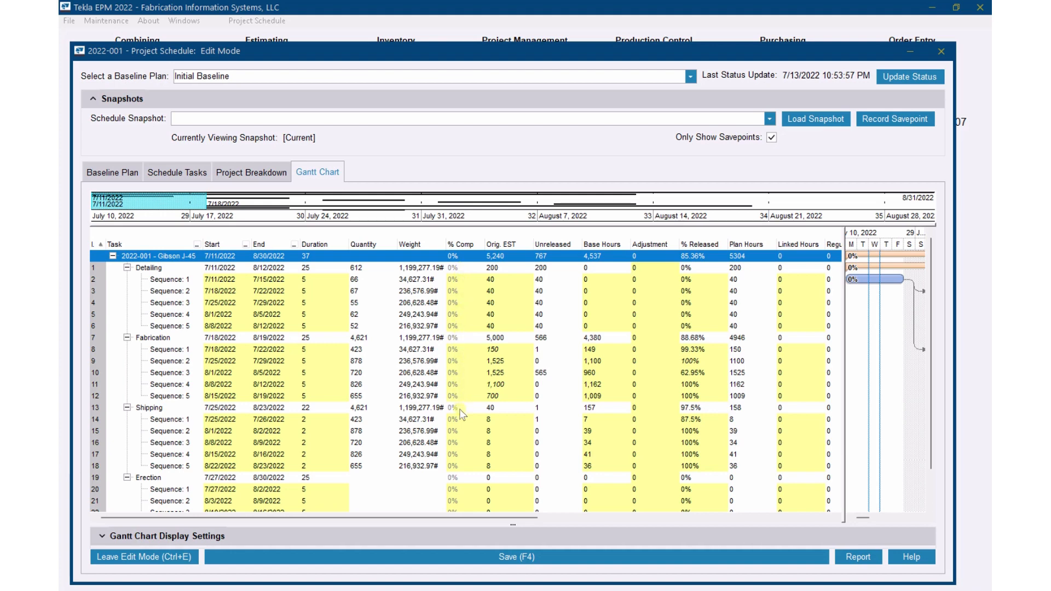
mouse_move(206, 281)
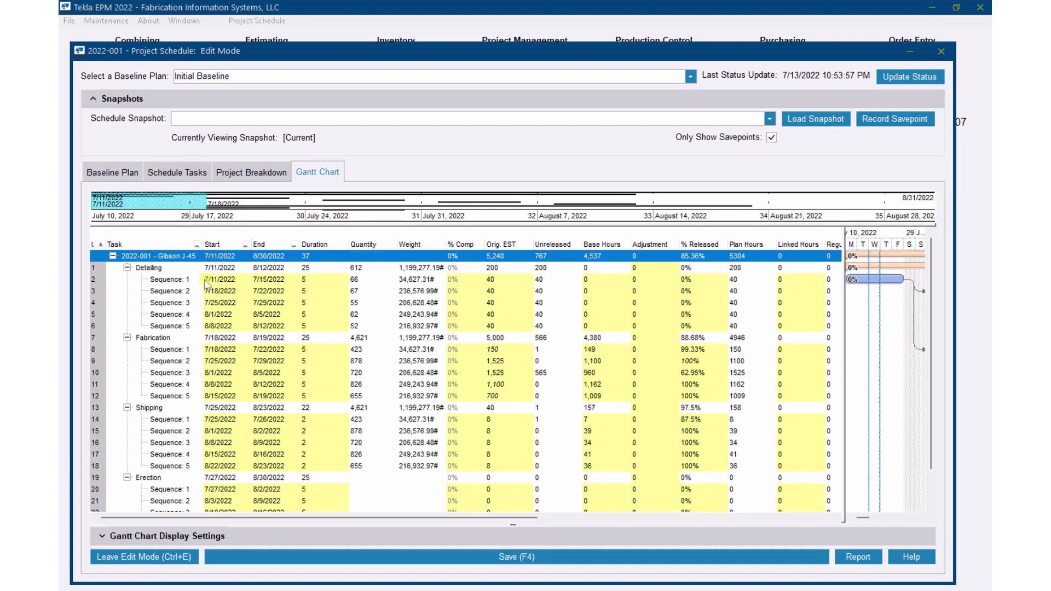
- Show the Schedule Tasks list with status links for Detailing, Fabrication, Shipping and Erection
click(178, 172)
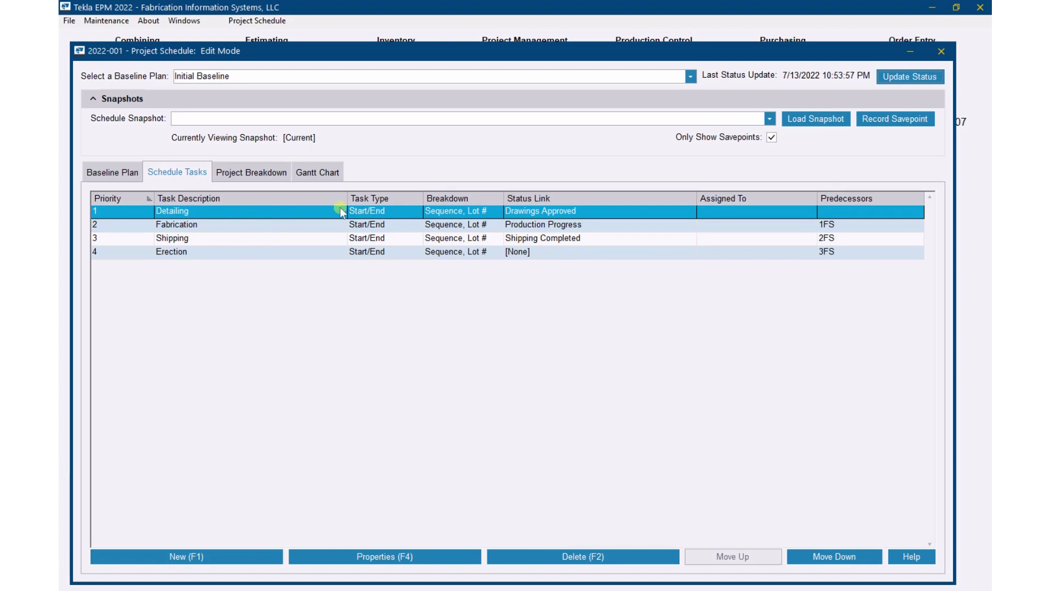
mouse_move(550, 212)
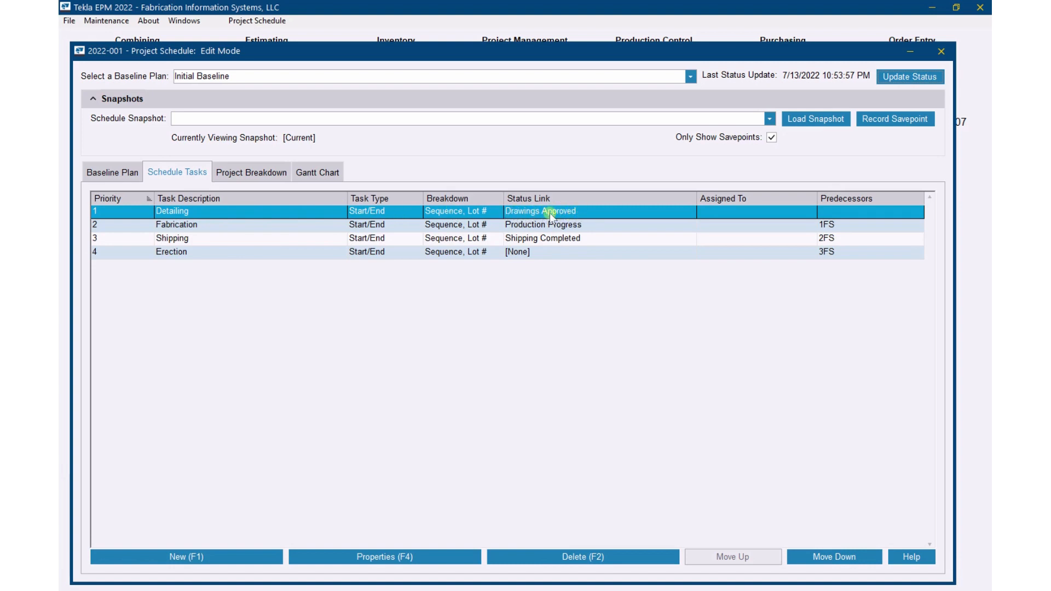
mouse_move(530, 213)
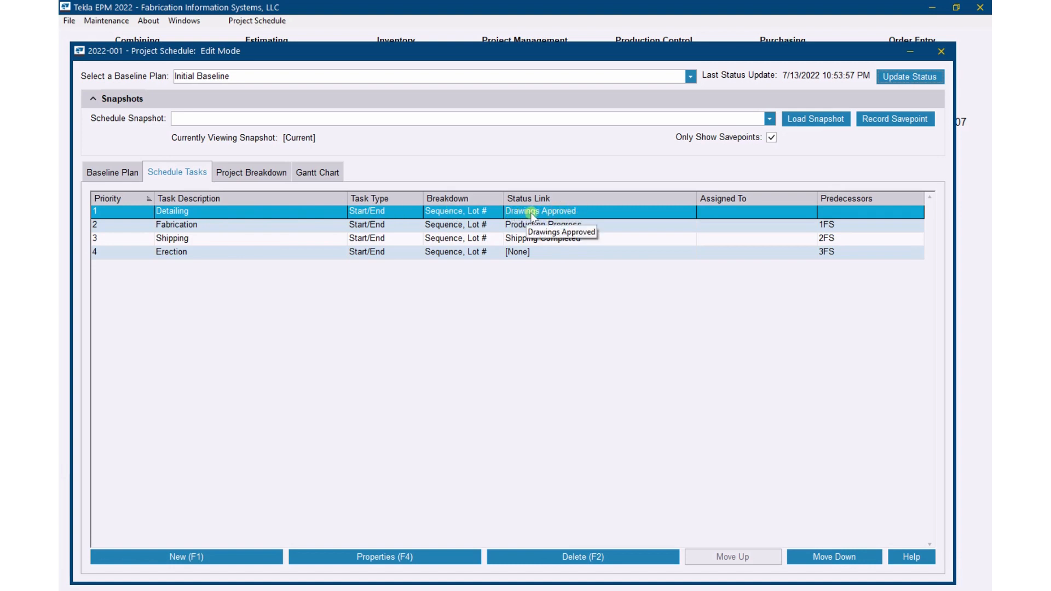
mouse_move(568, 221)
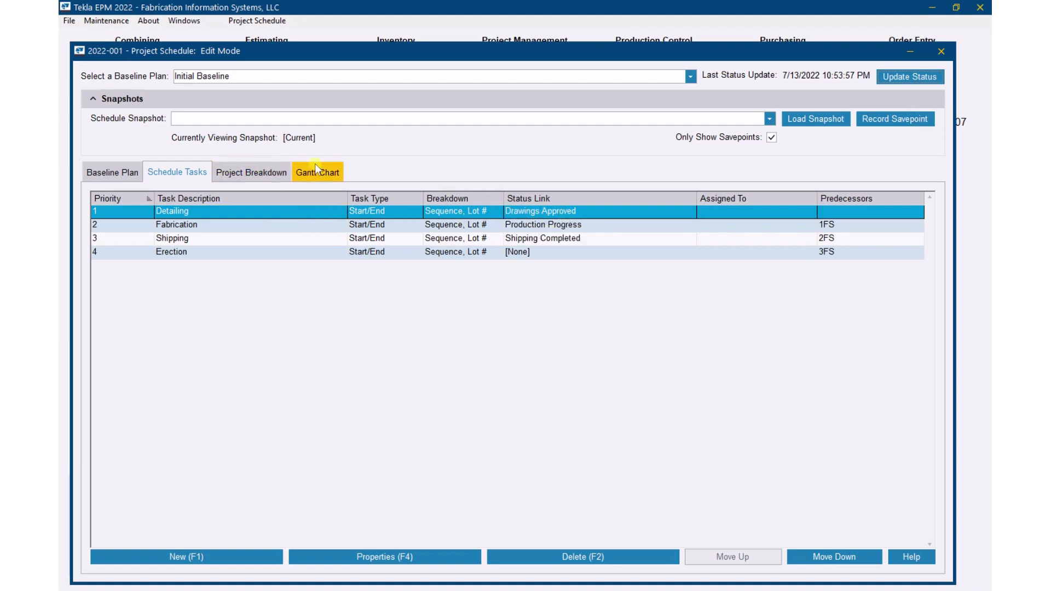
- Return to the Gantt chart and open All Drawing Logs for project 2022-001 Gibson J-45
click(317, 172)
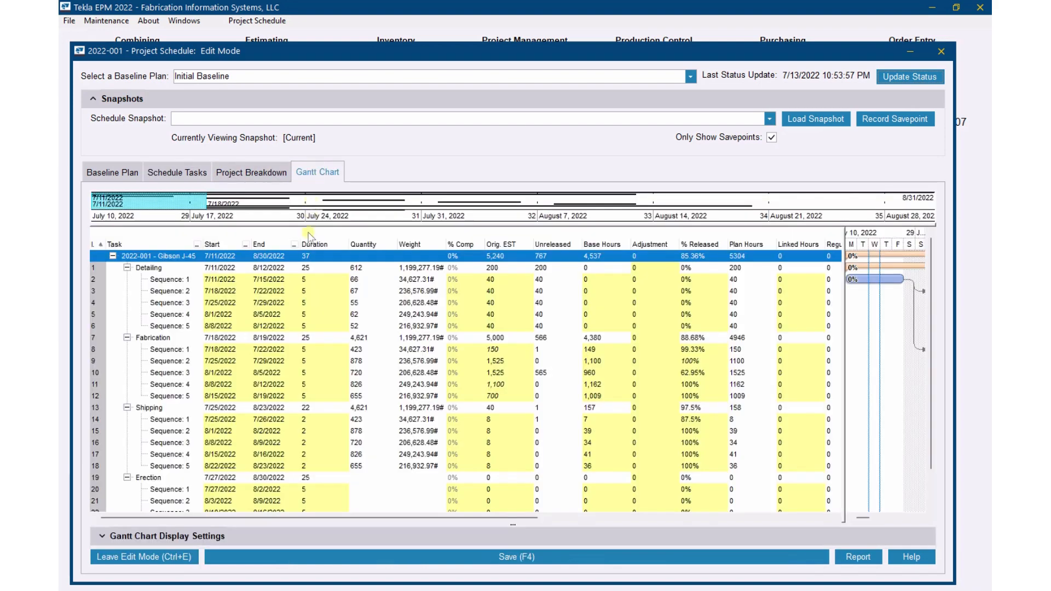
mouse_move(459, 288)
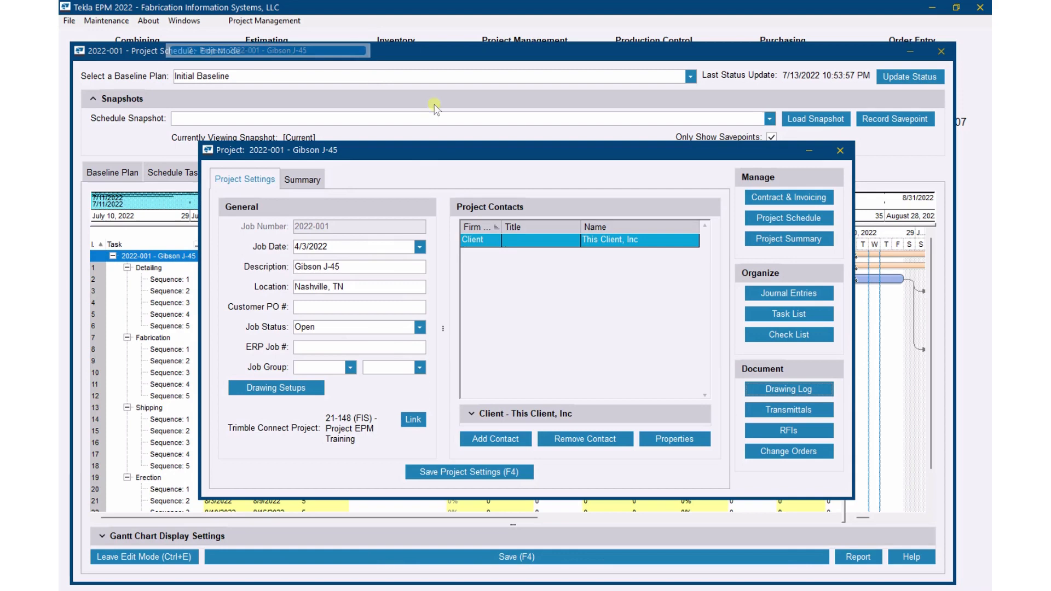
click(788, 389)
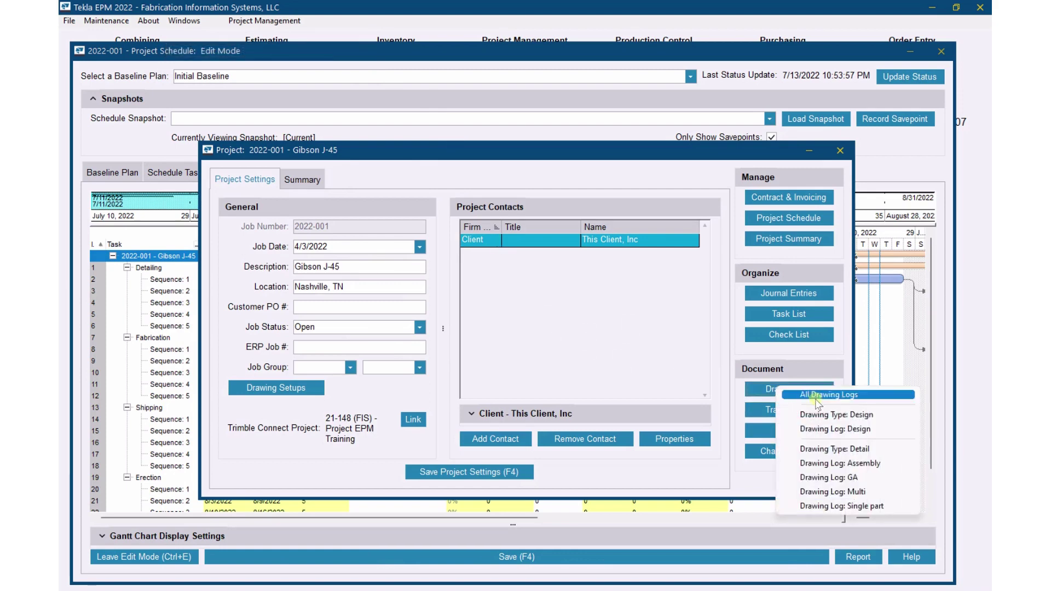
click(828, 394)
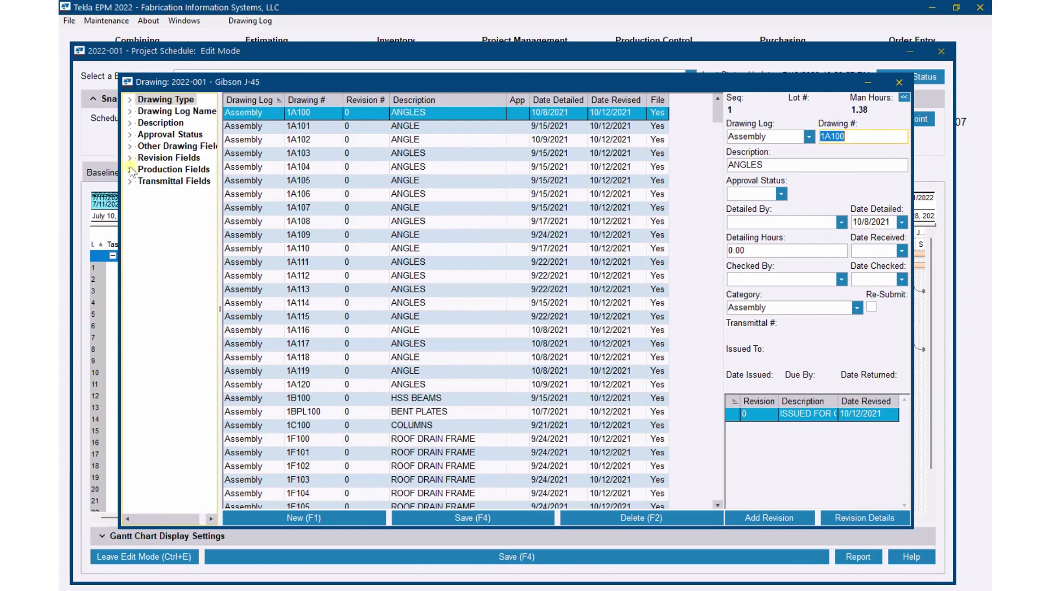
- Apply approval status A to the sequence 1 drawings through Global Edit
click(132, 169)
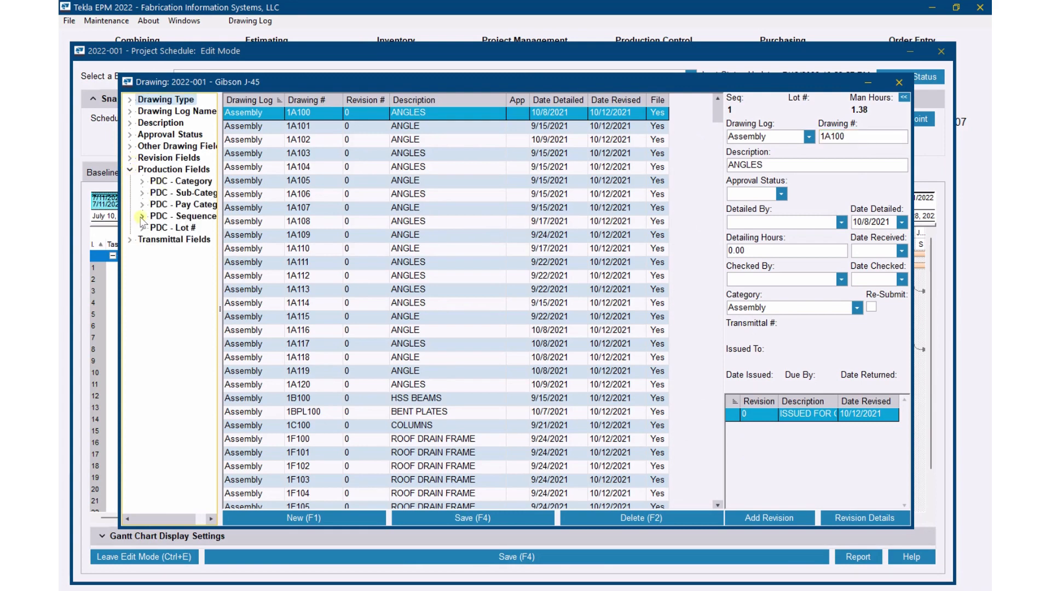
click(141, 215)
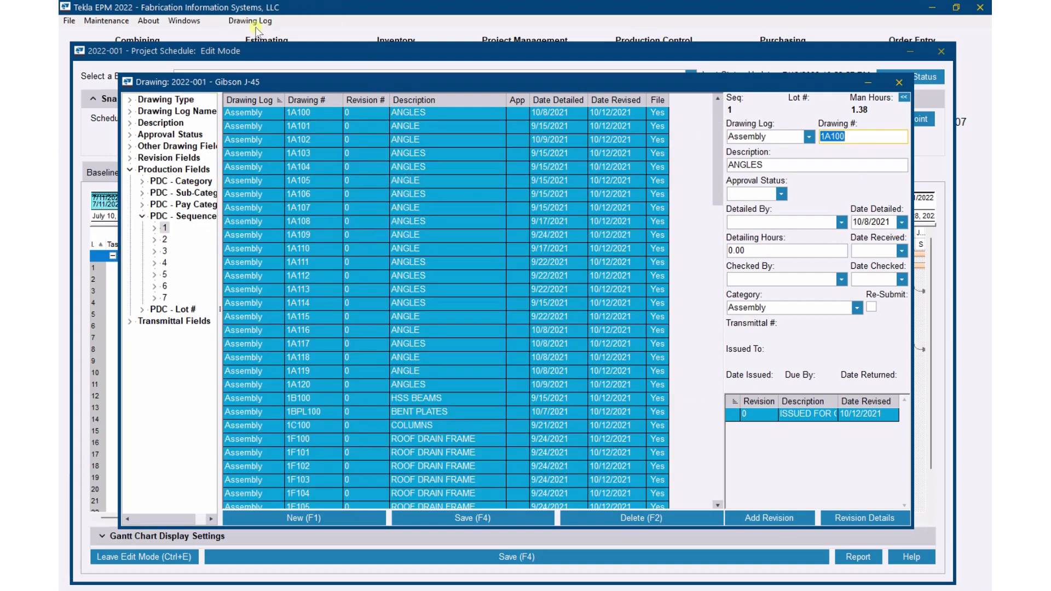
click(249, 20)
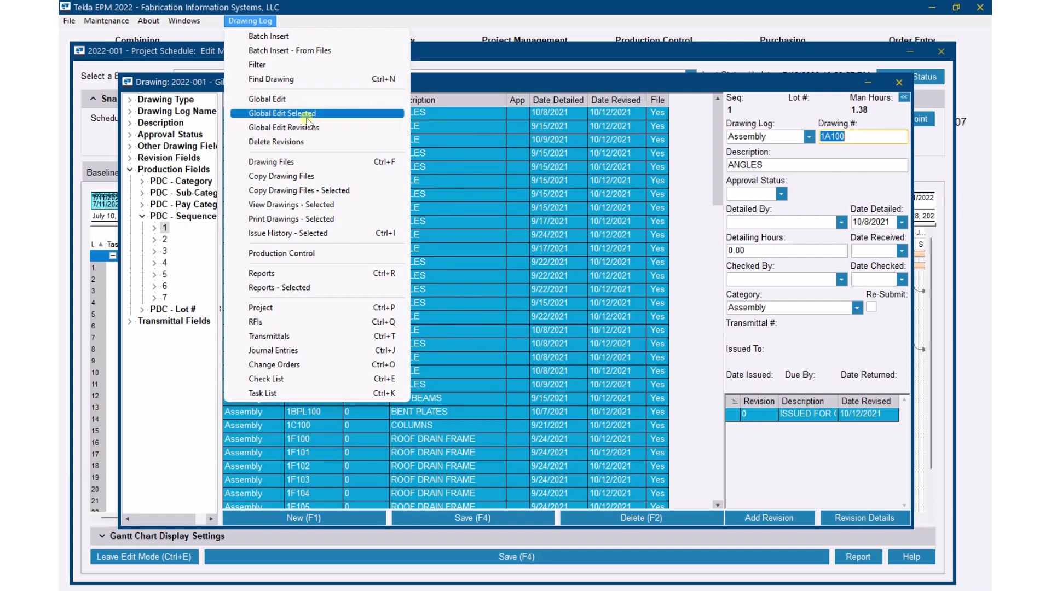
click(283, 113)
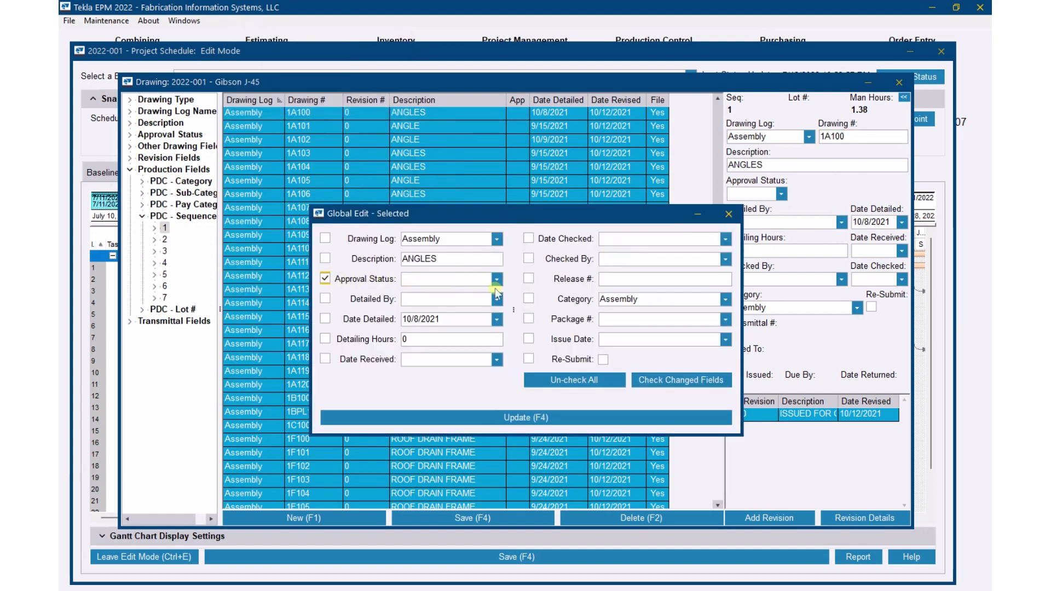
text(A)
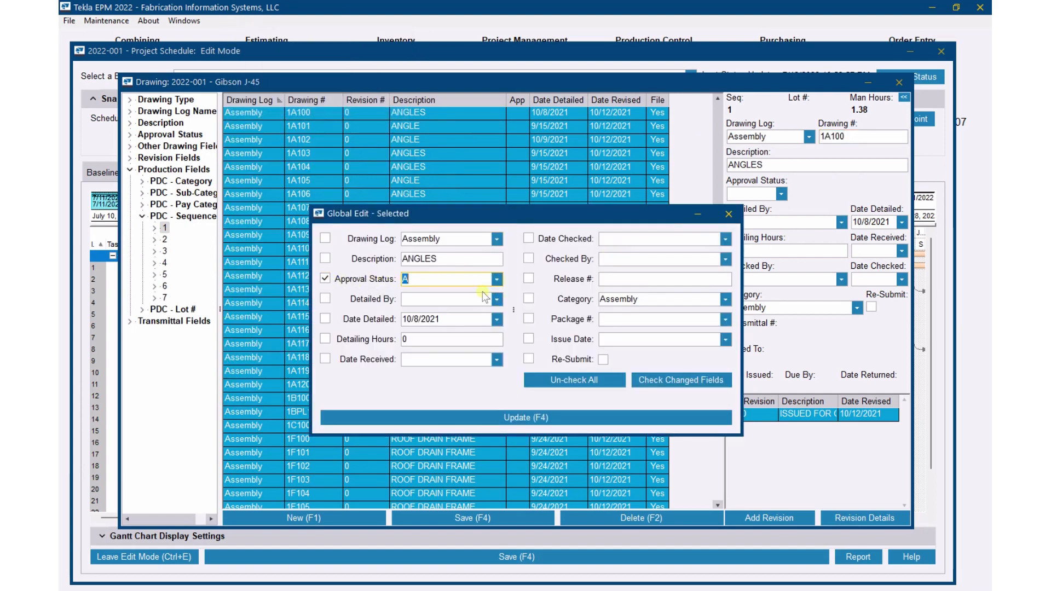
click(526, 417)
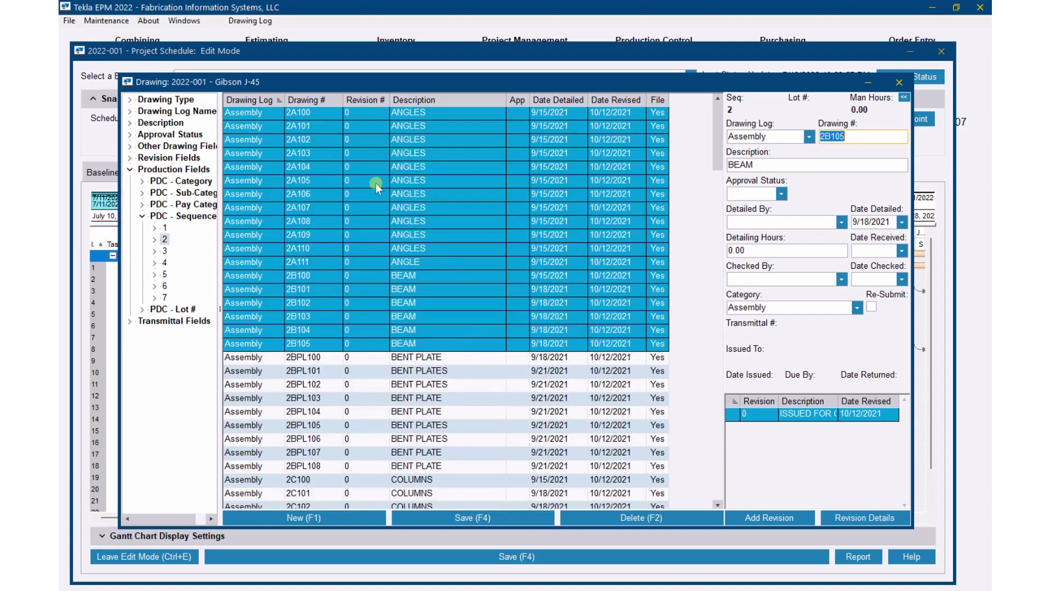
- Apply approval status A to the sequence 2 drawings, then close the drawing log
click(249, 21)
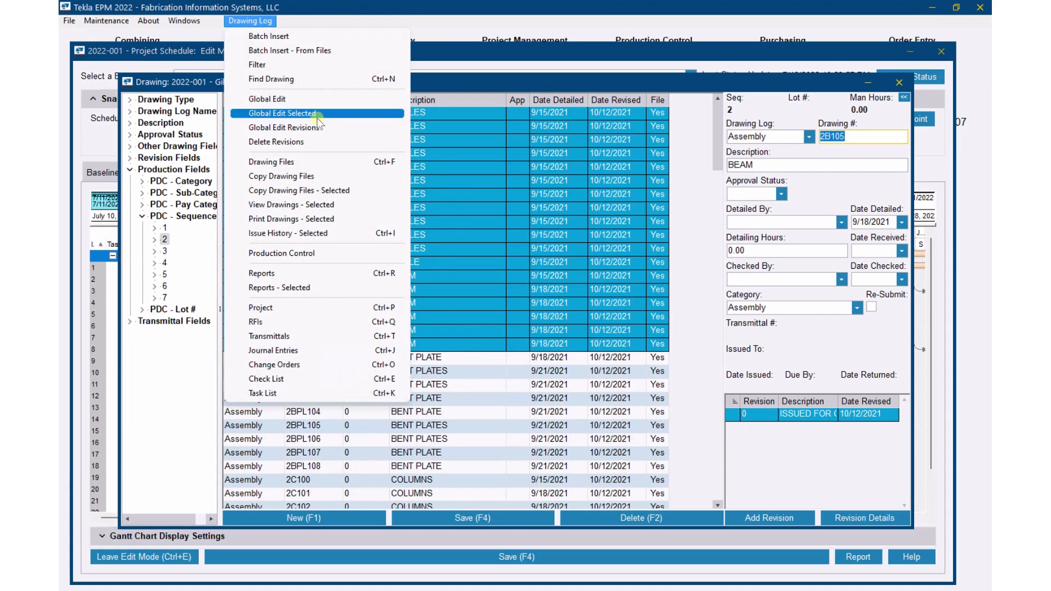
click(282, 113)
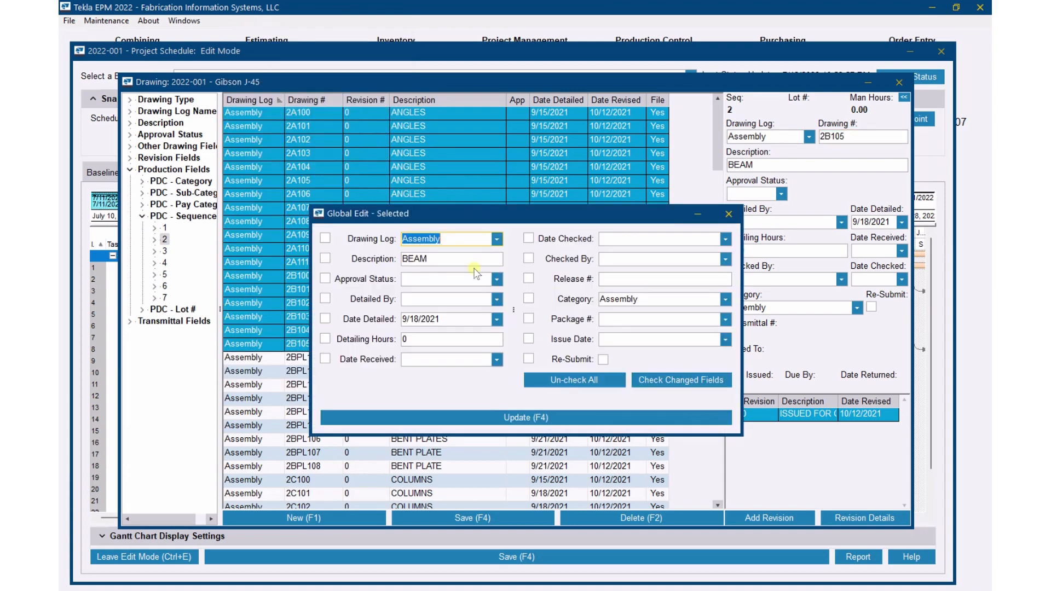
click(495, 279)
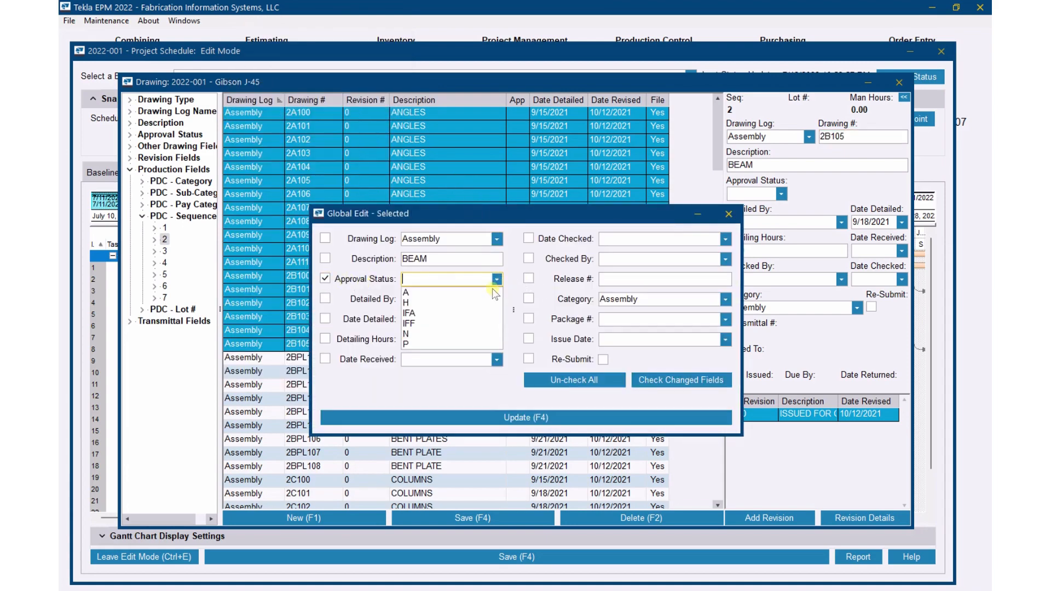
click(525, 417)
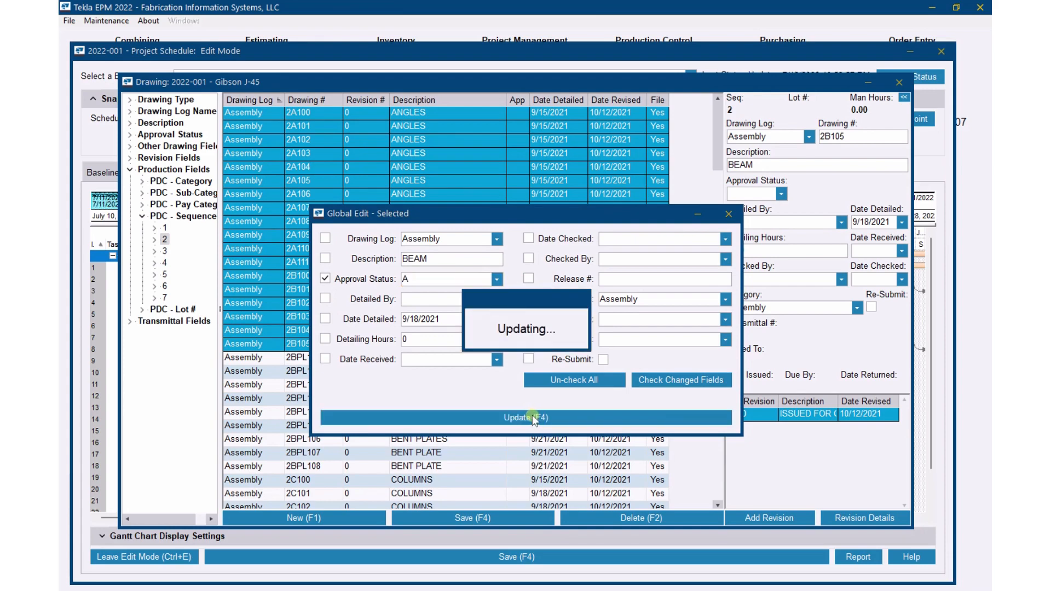
click(526, 417)
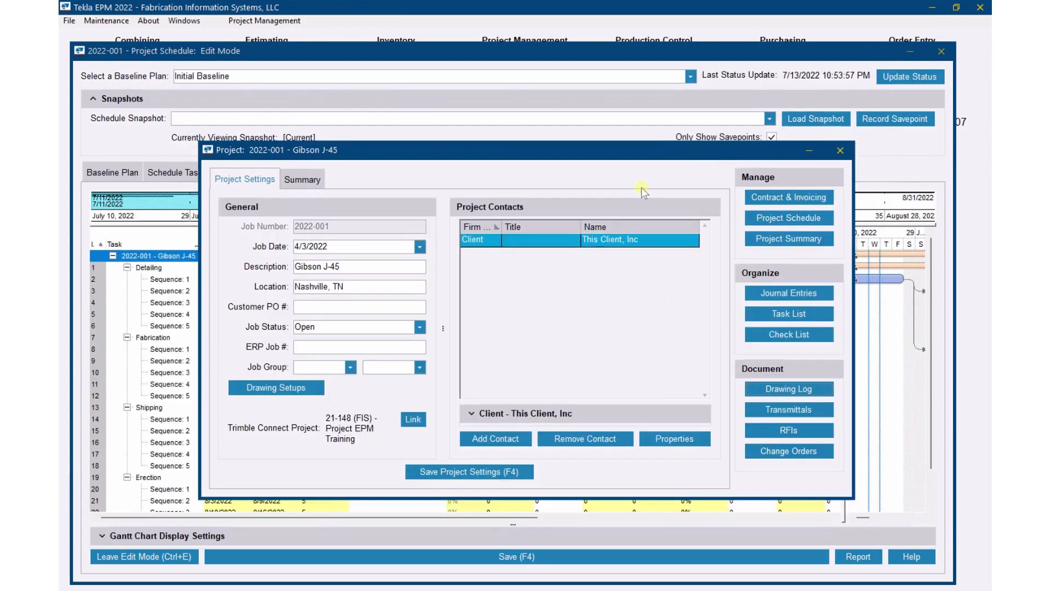
- Run Update Status so Detailing shows 28%, sequence 1 at 100% and sequence 2 at 27%
click(840, 150)
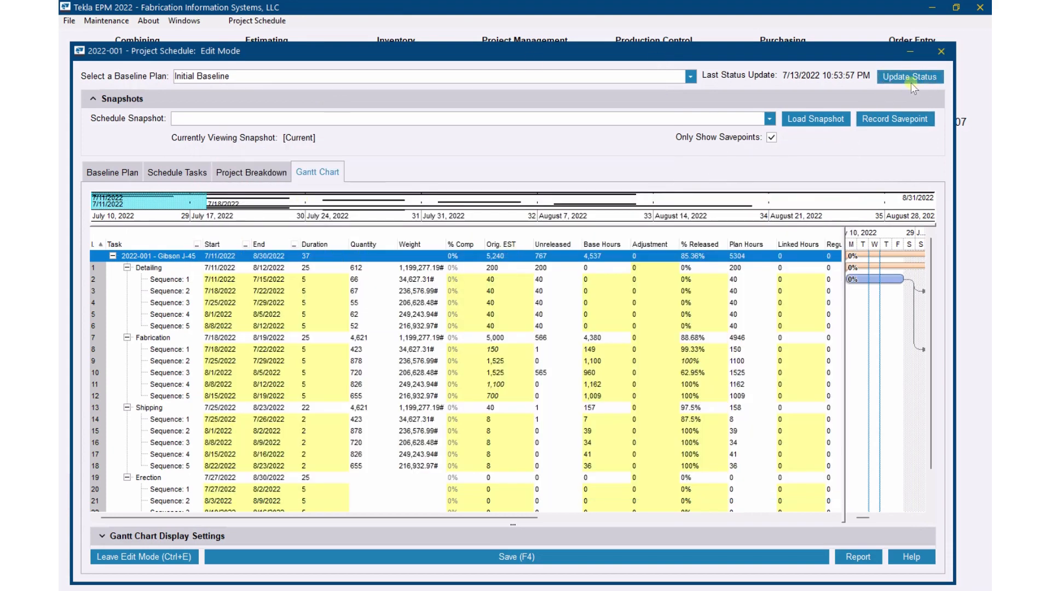
mouse_move(488, 303)
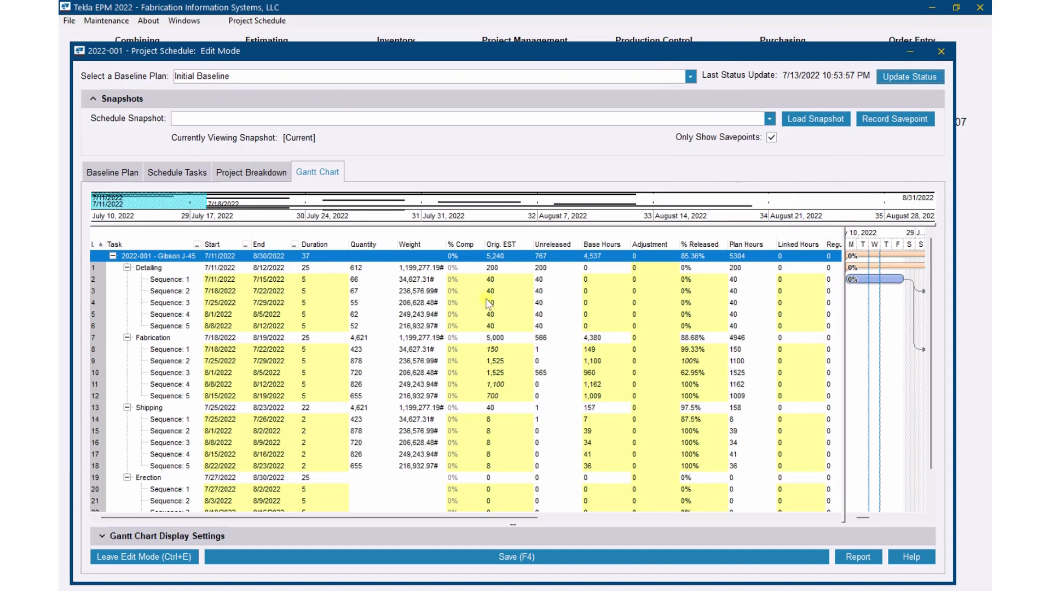
mouse_move(470, 297)
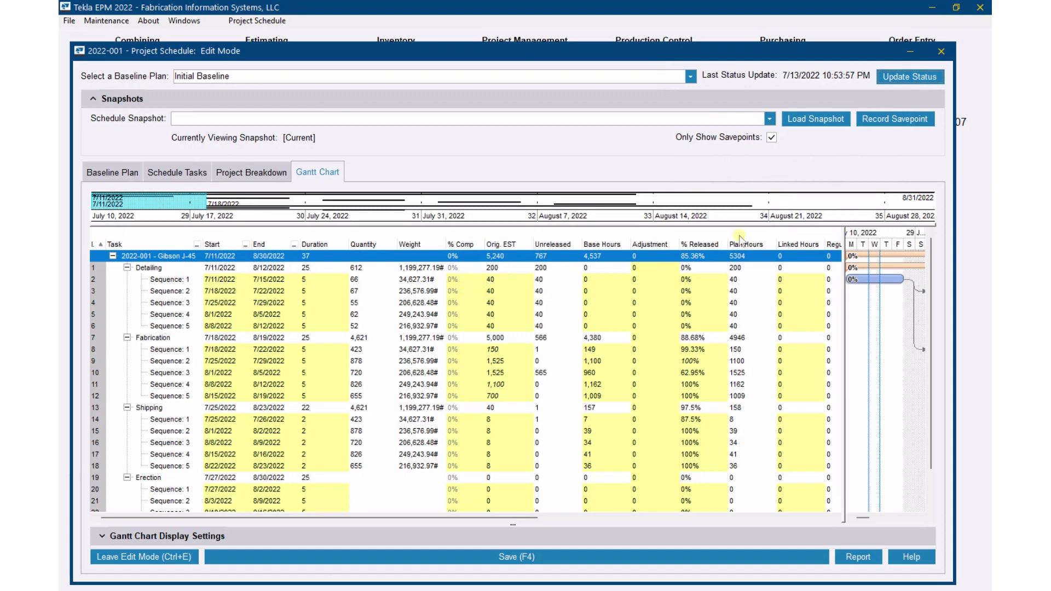
mouse_move(909, 77)
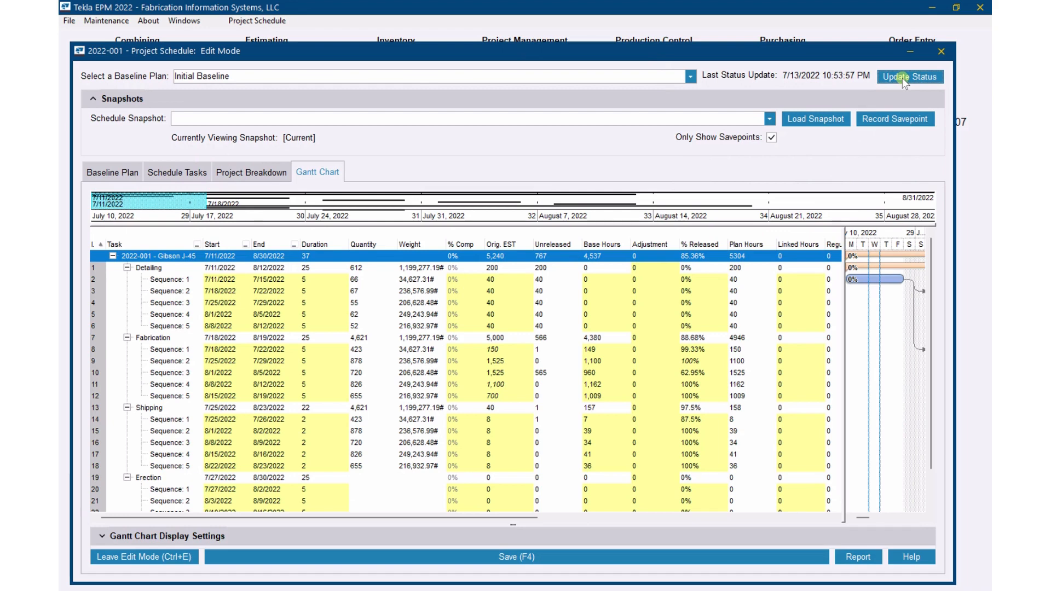
click(909, 77)
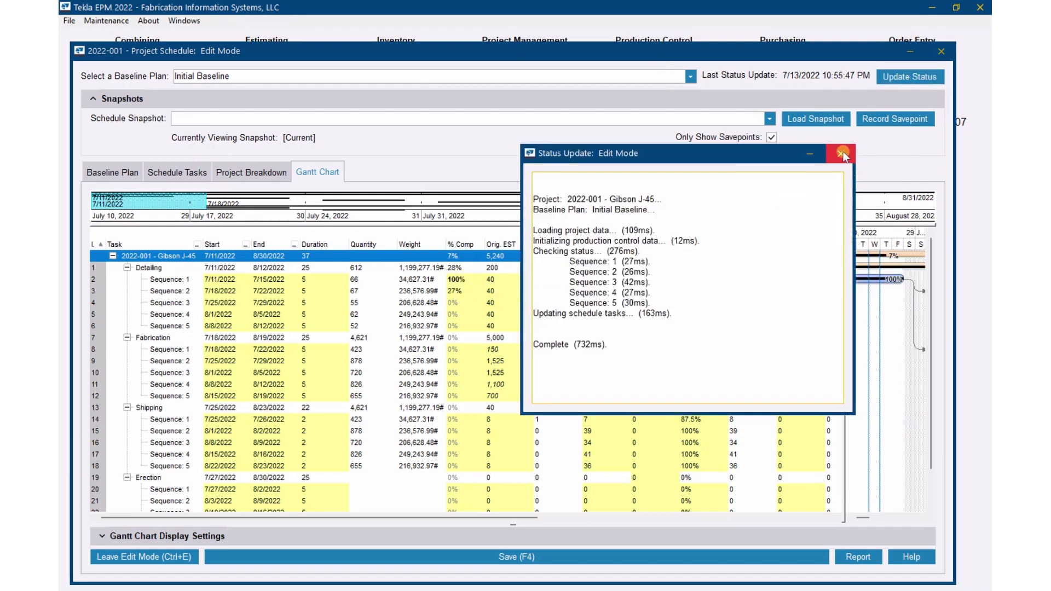
click(843, 153)
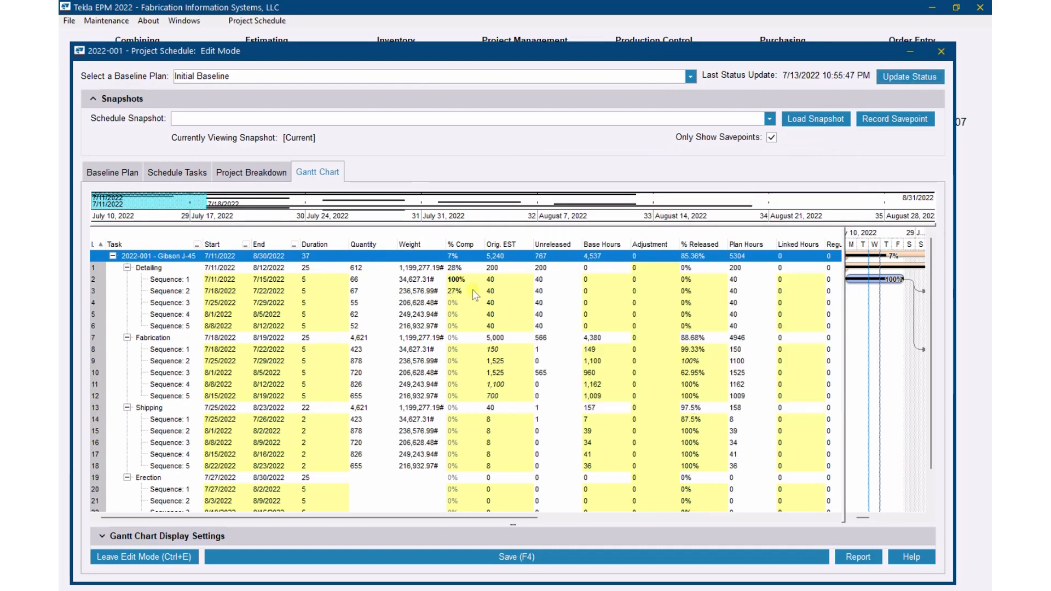
mouse_move(447, 304)
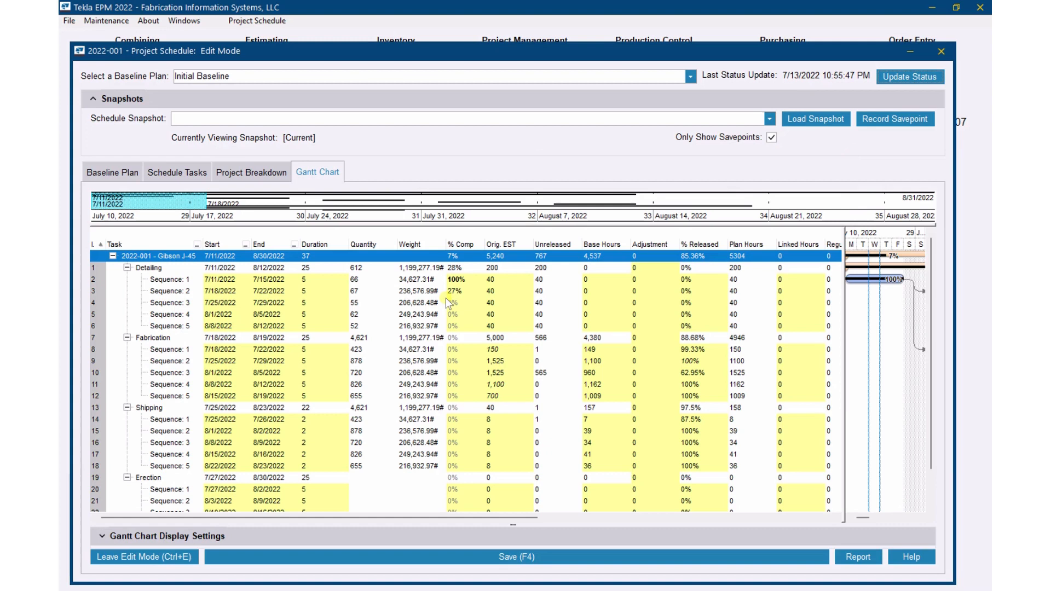
mouse_move(475, 264)
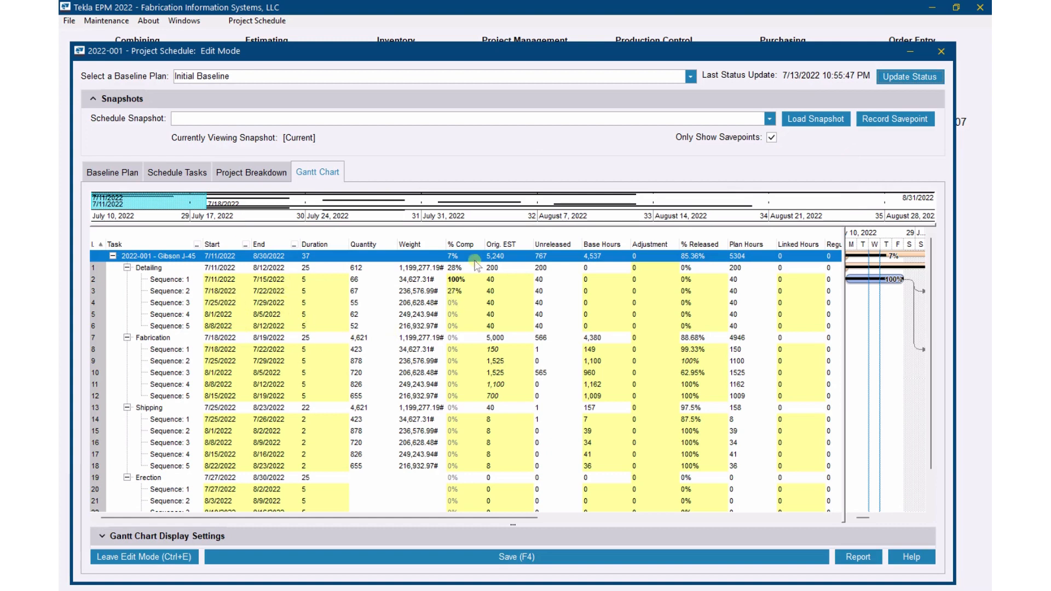
mouse_move(460, 294)
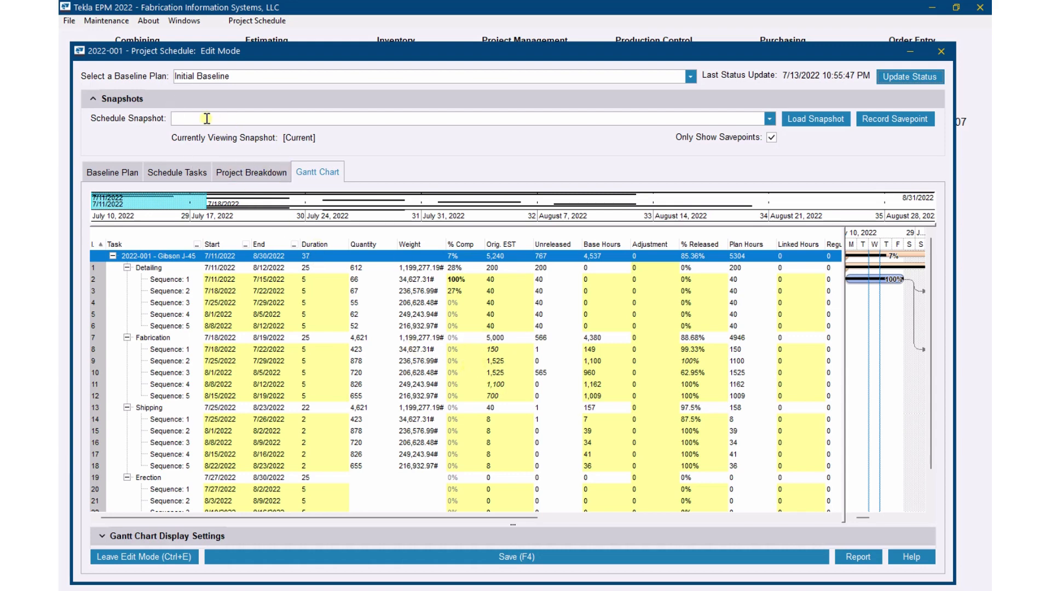
- Review the Fabrication task's Status Link options, keeping Production Progress
click(178, 172)
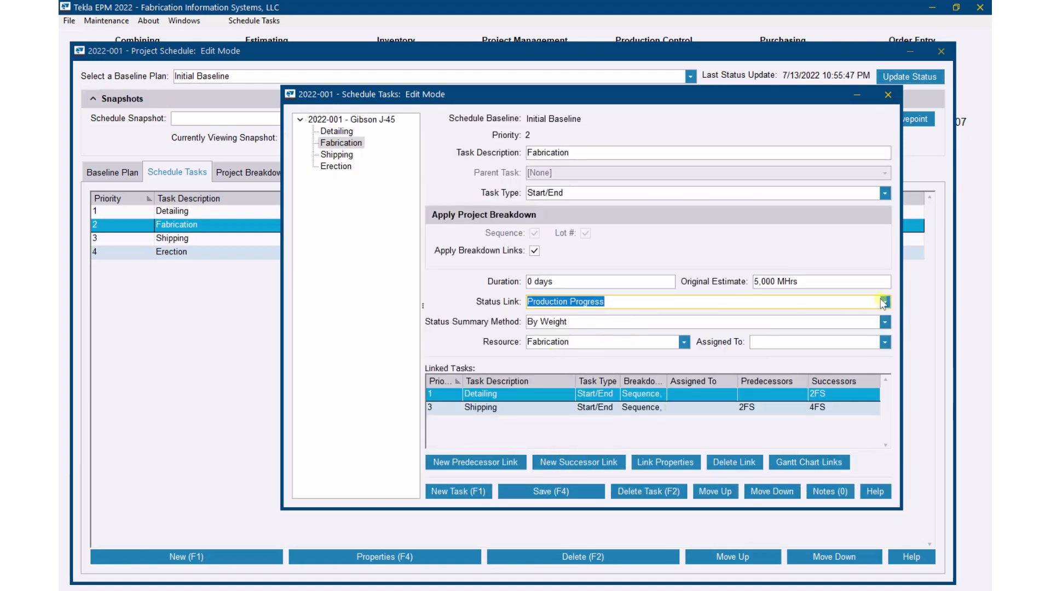
click(883, 302)
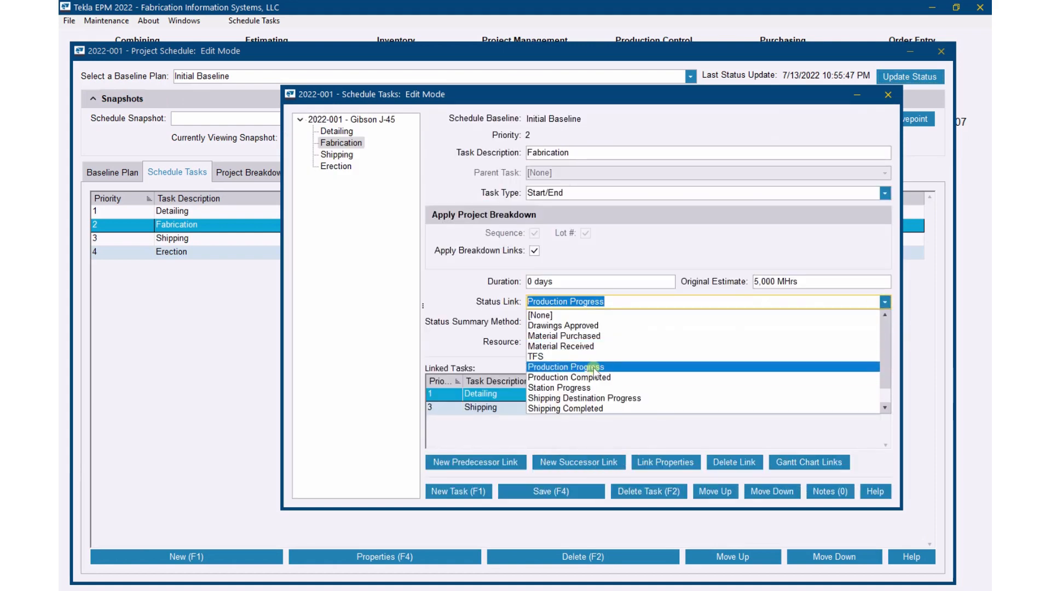
mouse_move(622, 373)
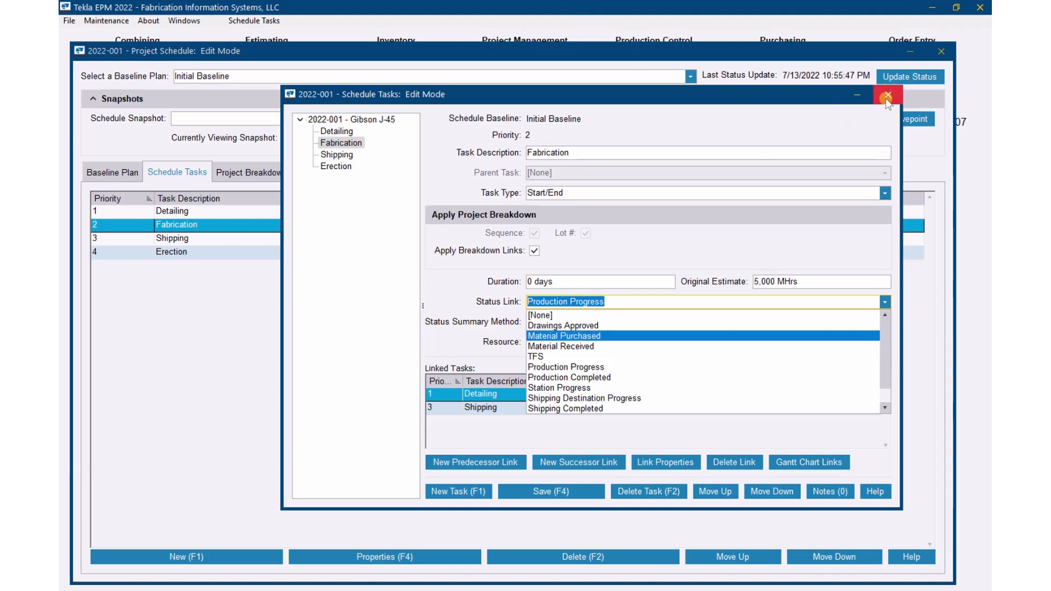
- Close the Fabrication task settings and return to the Gantt chart
click(887, 95)
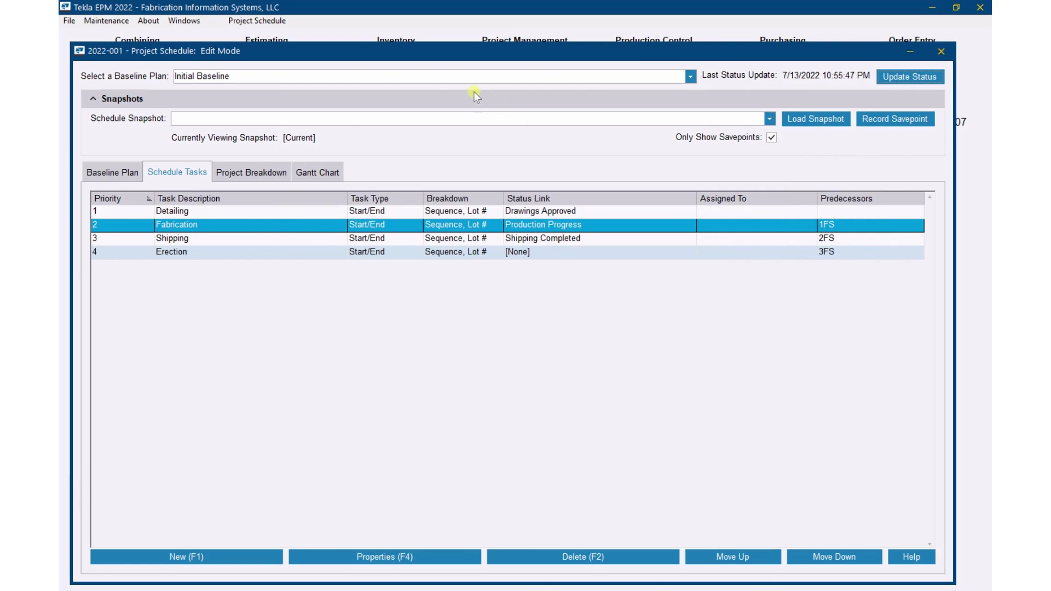
mouse_move(298, 234)
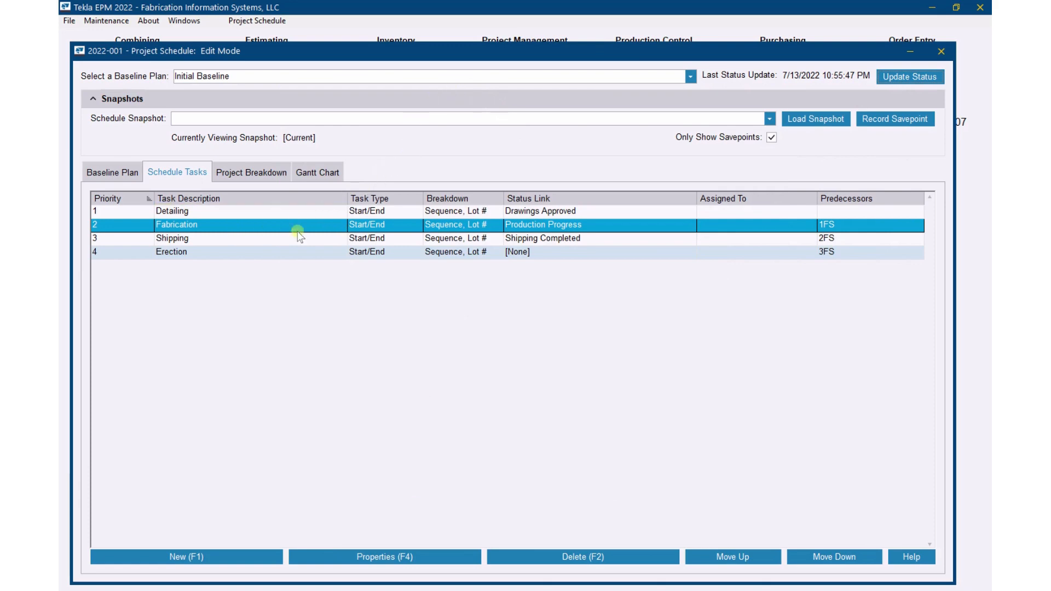
click(317, 172)
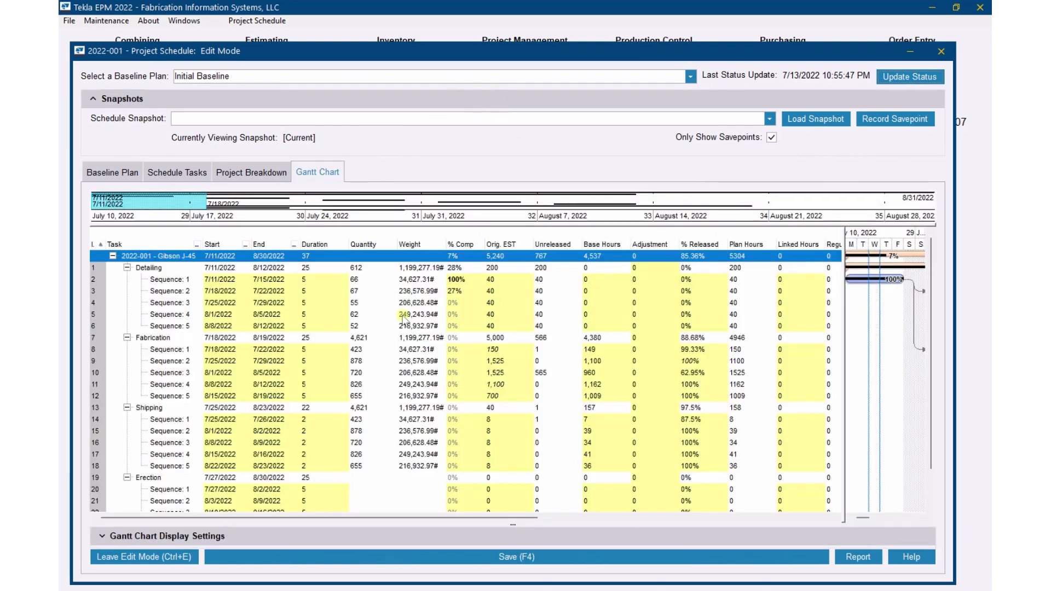
mouse_move(678, 31)
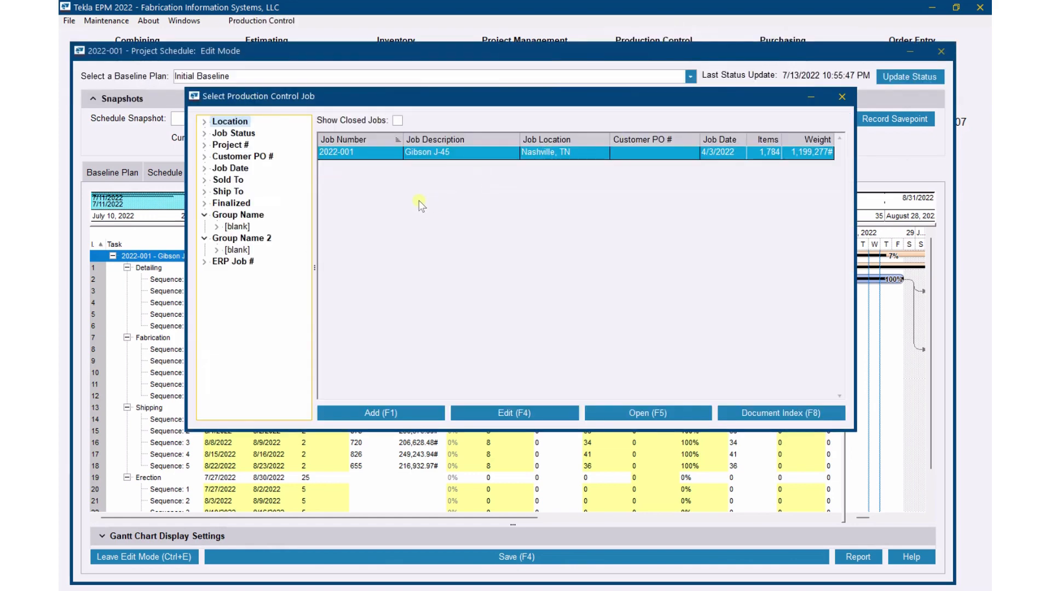
- In job 2022-001's Station Summary, start Add Completed for the Sample - Cut/Saw station
click(646, 412)
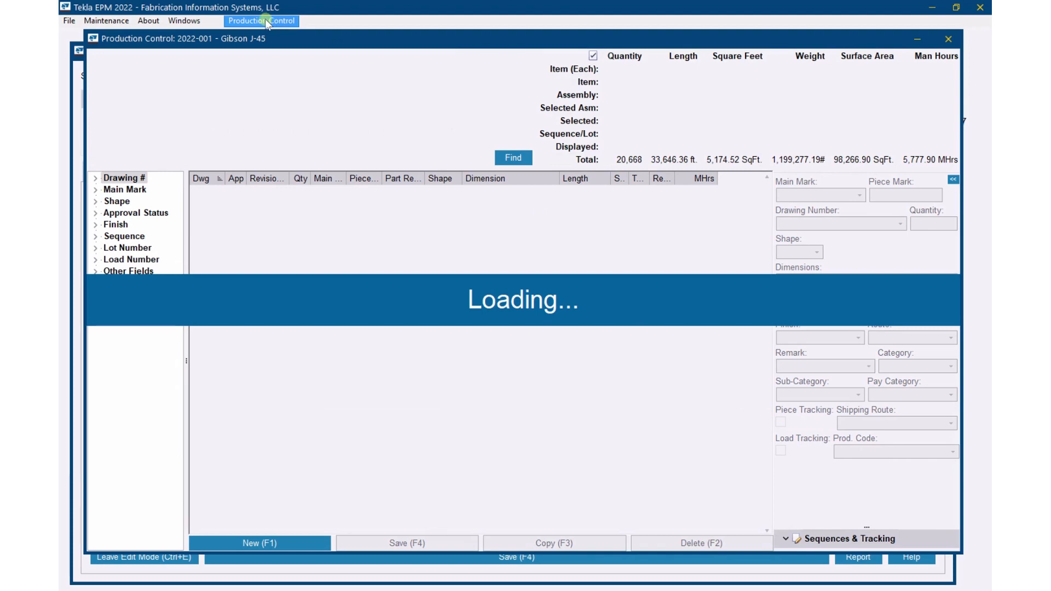
click(261, 21)
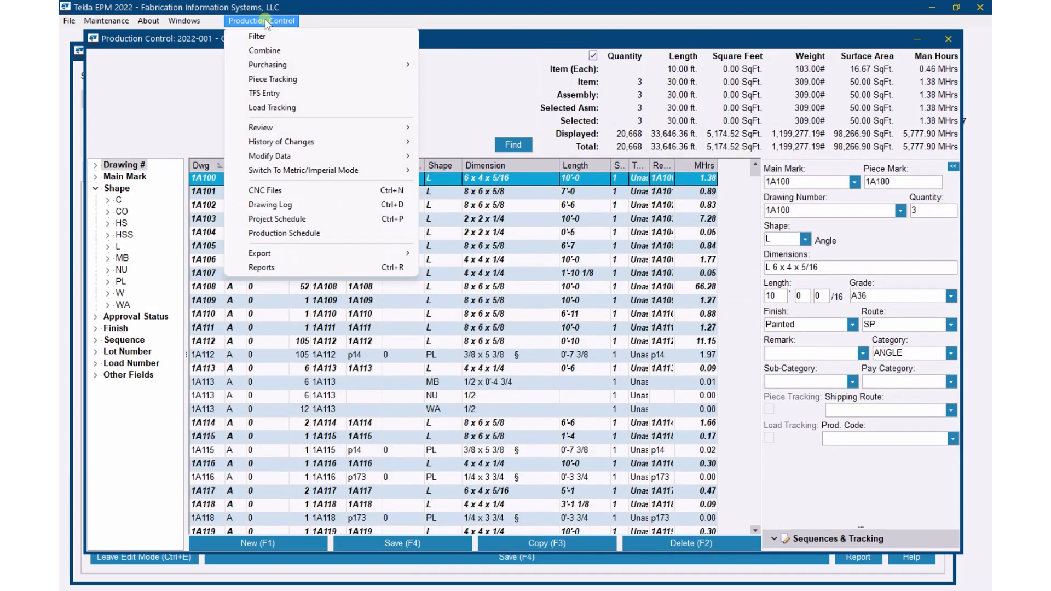
click(284, 233)
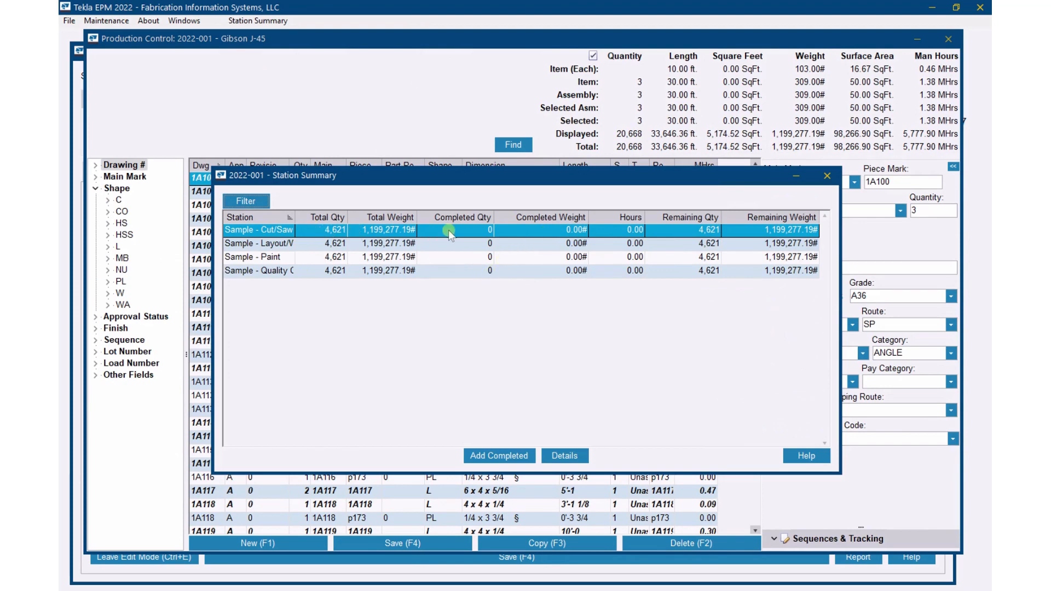
click(564, 455)
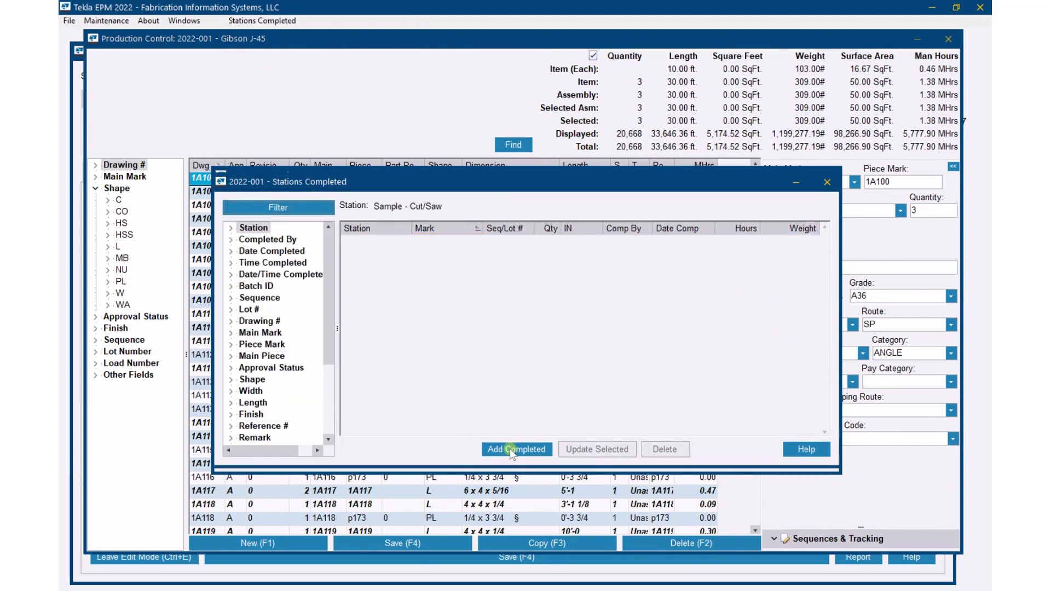
click(515, 448)
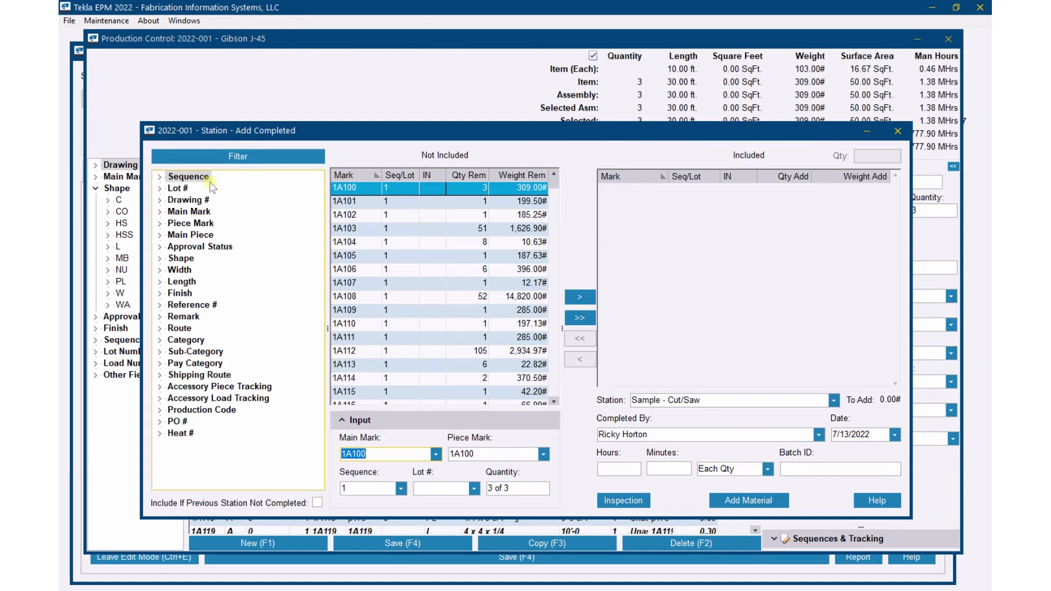
- Include the sequence 1 marks and record them completed at Cut/Saw with Add Material
click(159, 176)
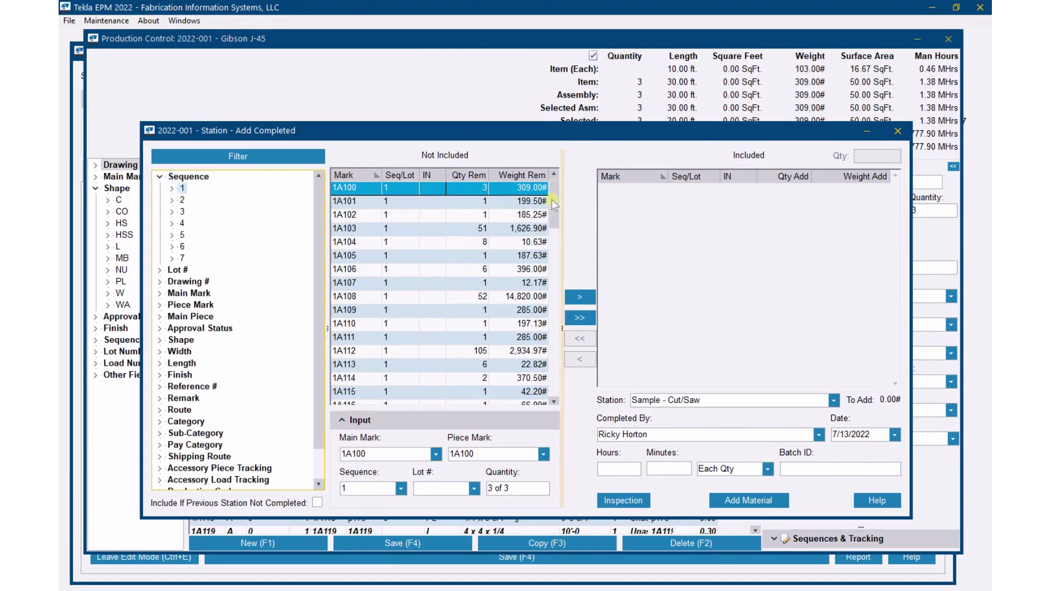
scroll(down, 3)
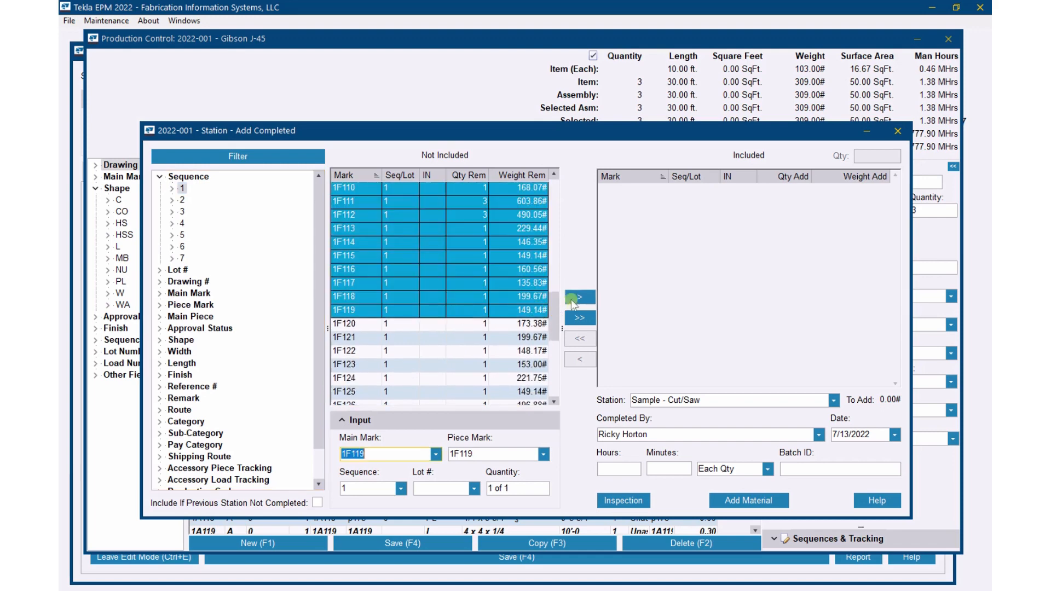
click(580, 317)
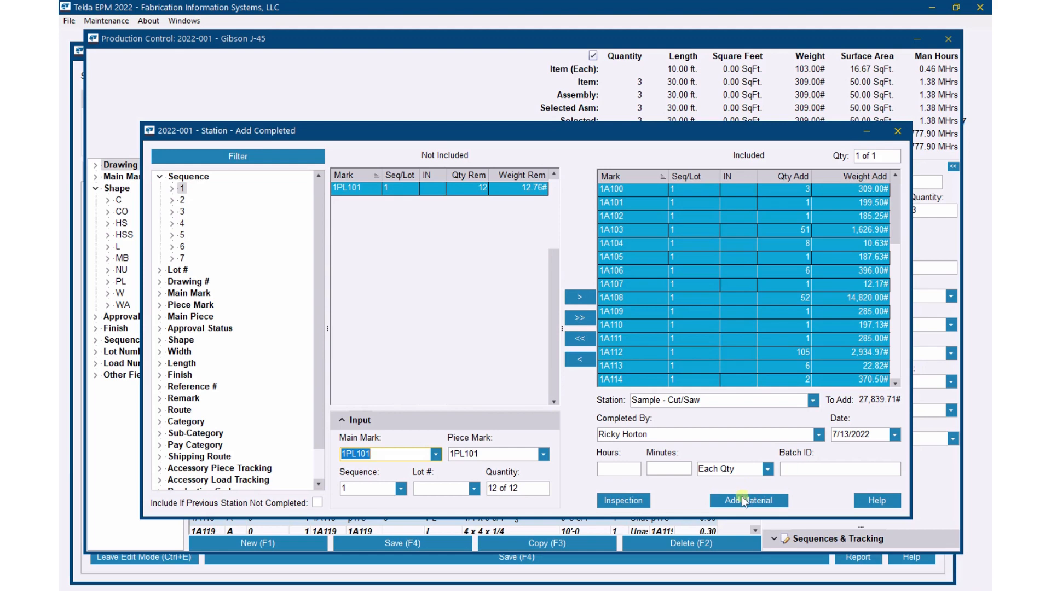
click(749, 501)
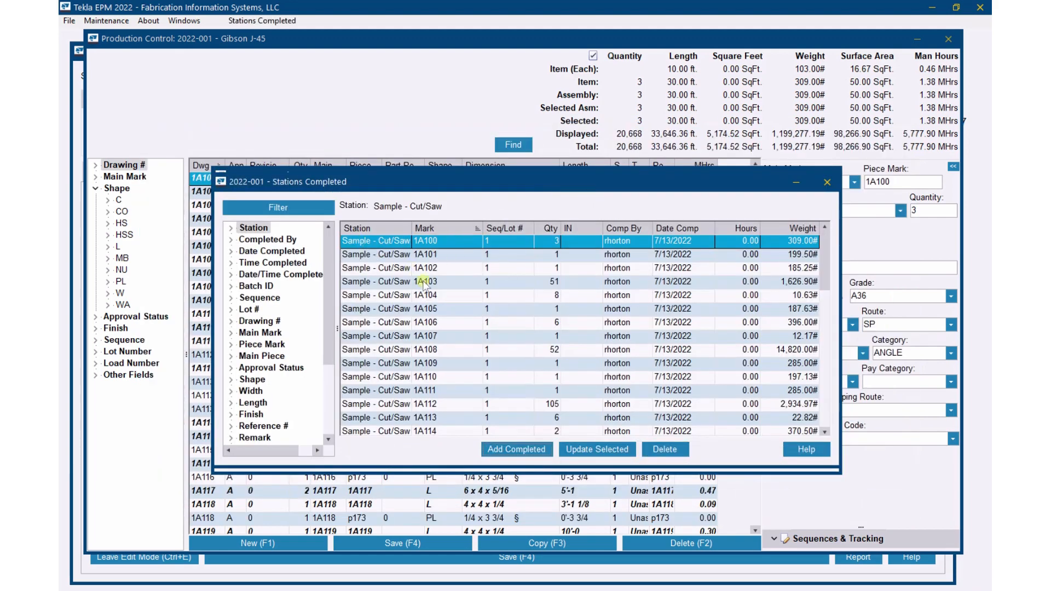
mouse_move(603, 241)
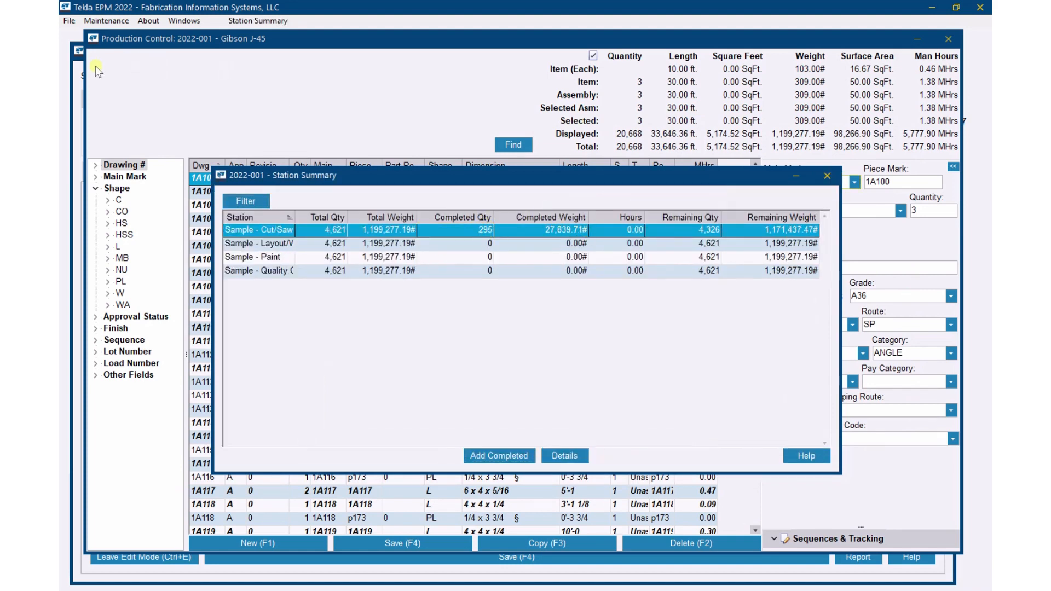
mouse_move(990, 291)
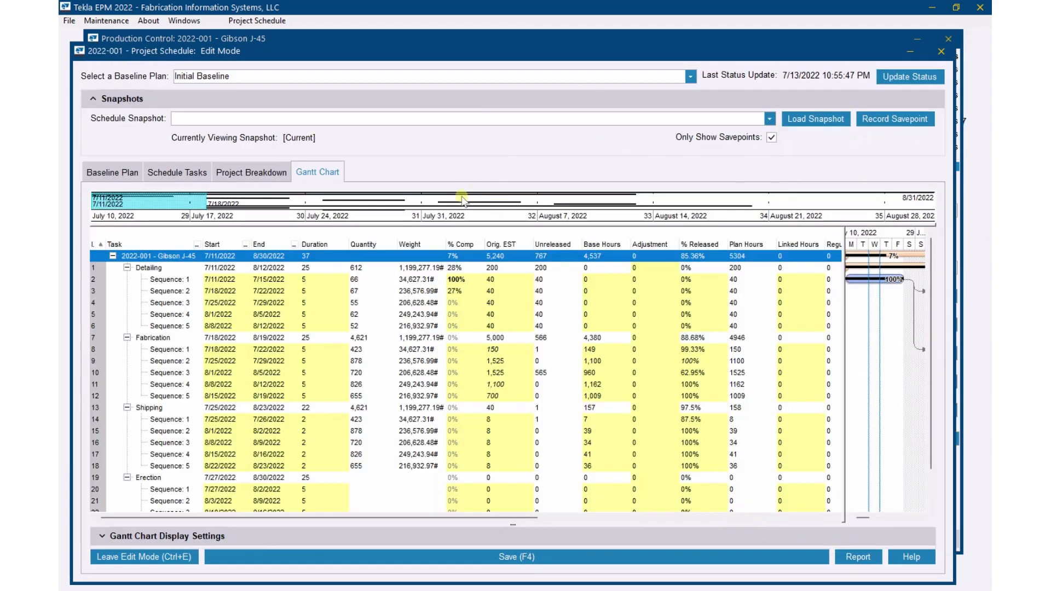
mouse_move(329, 401)
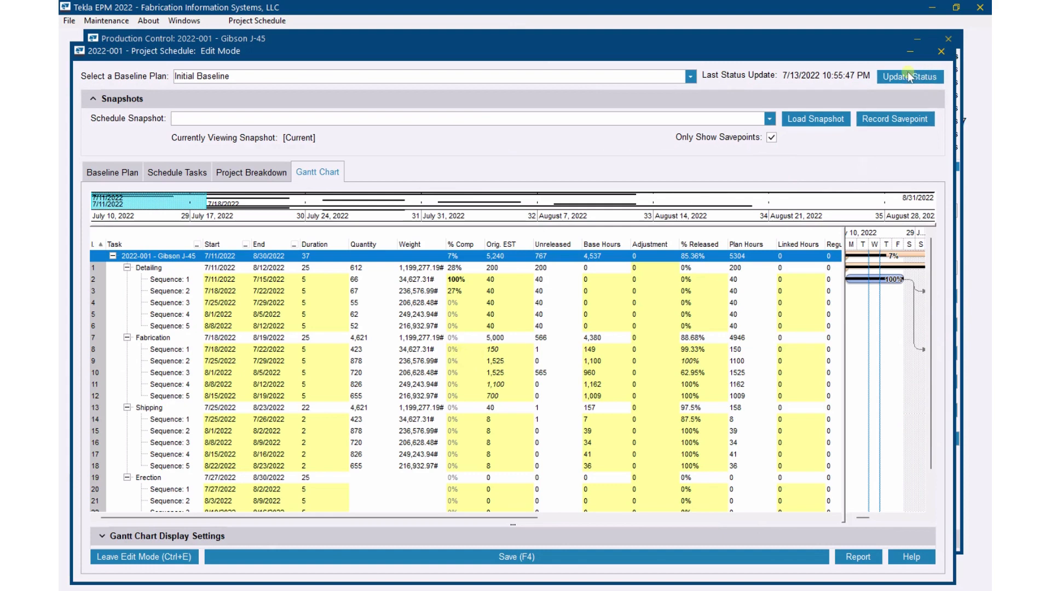
- Run Update Status so Fabrication shows 1% with Sequence 1 at 20%
click(909, 76)
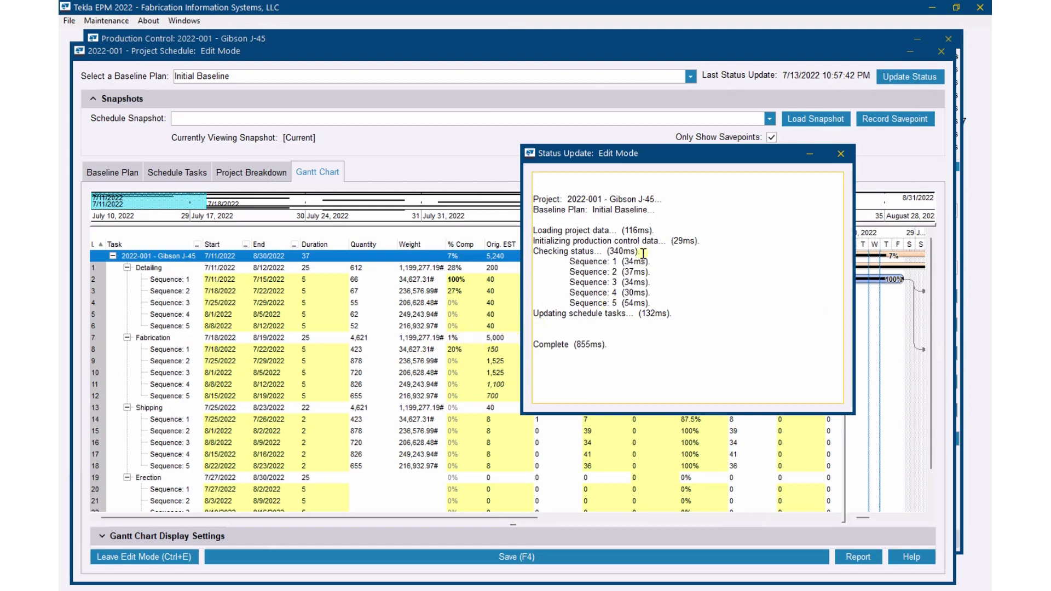
click(839, 153)
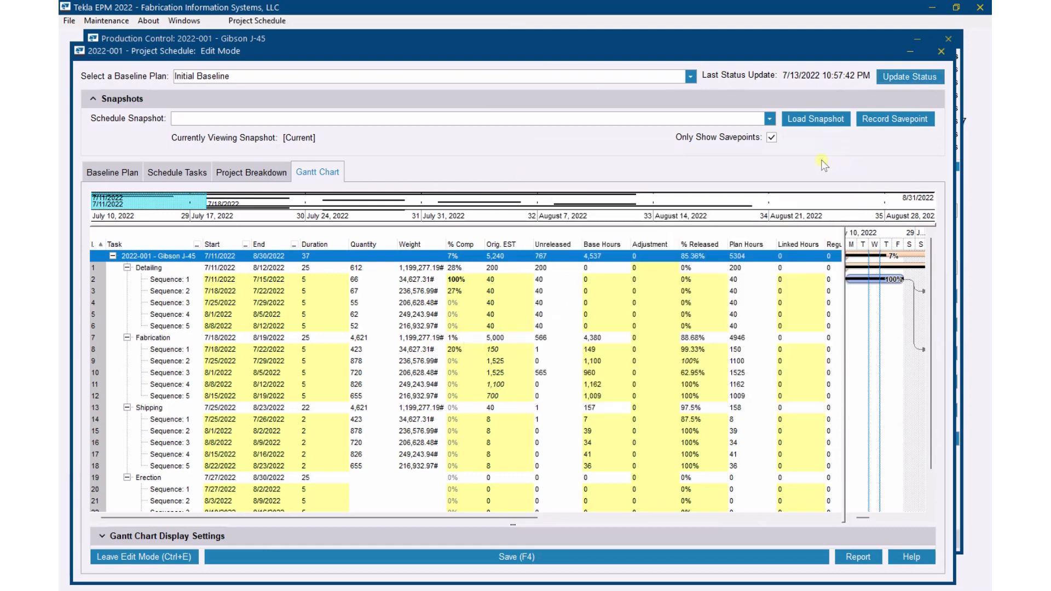
mouse_move(184, 21)
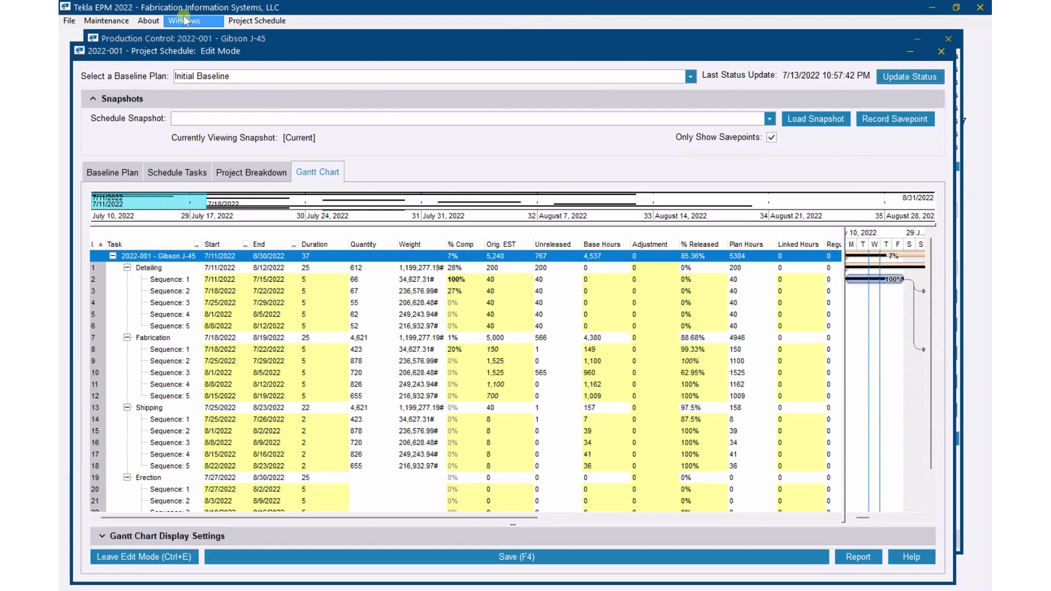
- Switch to the production control window and start Add Completed for Sample - Layout/Weld
click(191, 19)
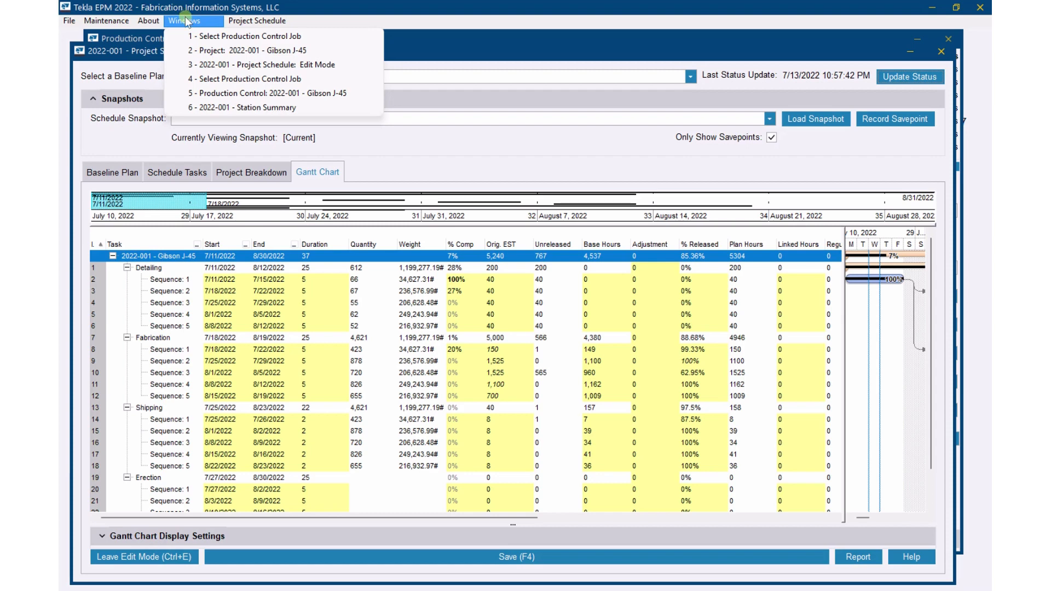
mouse_move(269, 93)
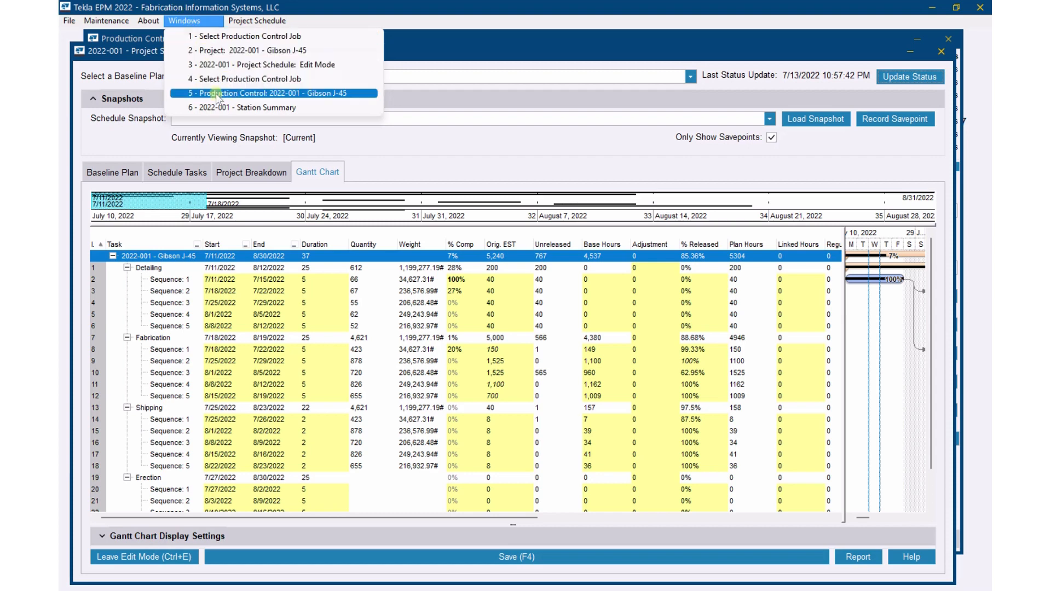
click(244, 107)
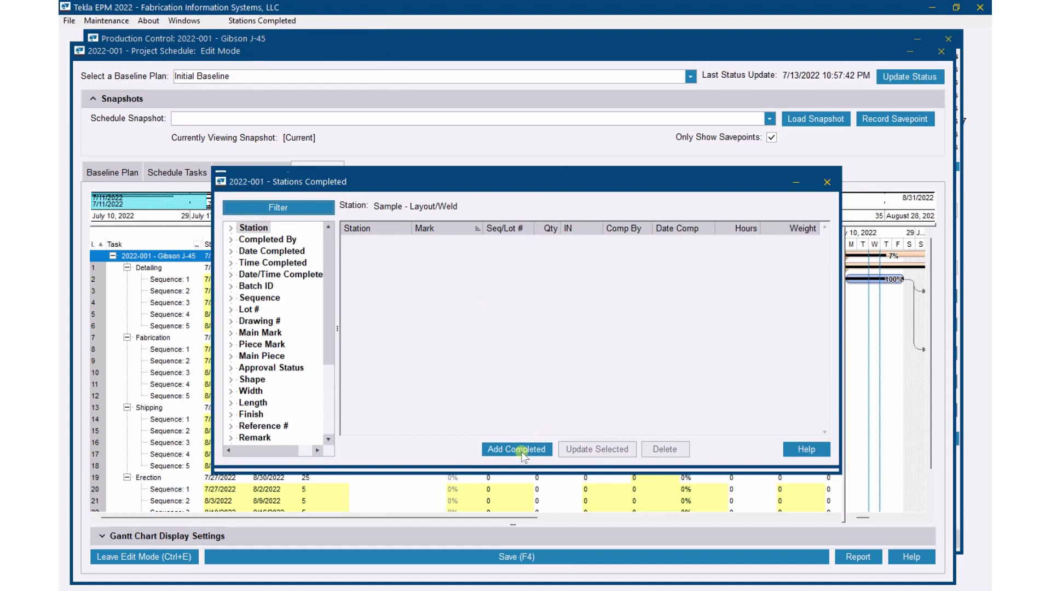
click(515, 449)
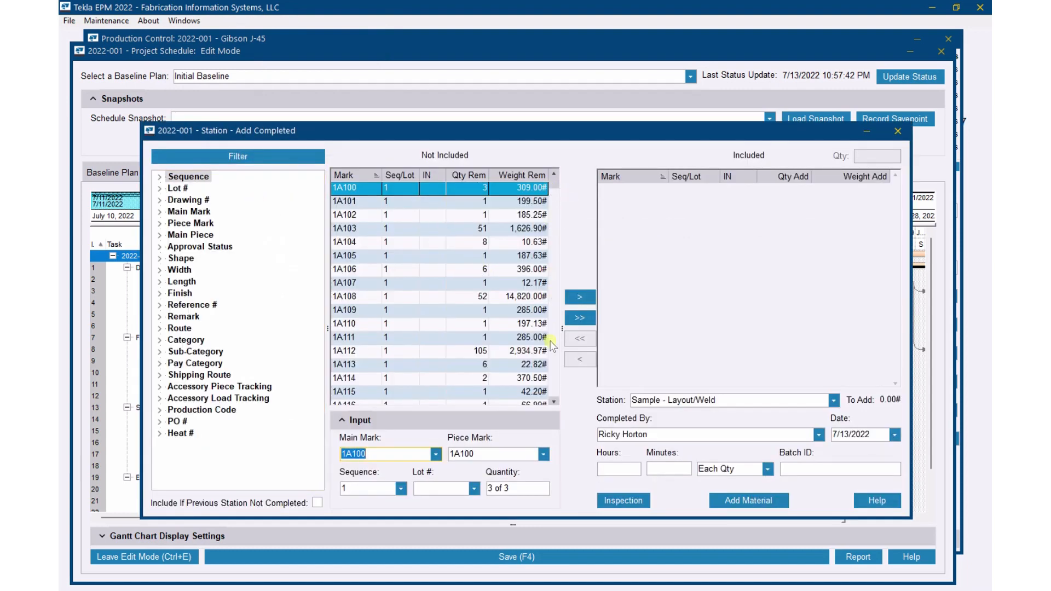
- Include the sequence 1 marks and add them as completed at Sample - Layout/Weld, reaching 245 completed
scroll(down, 3)
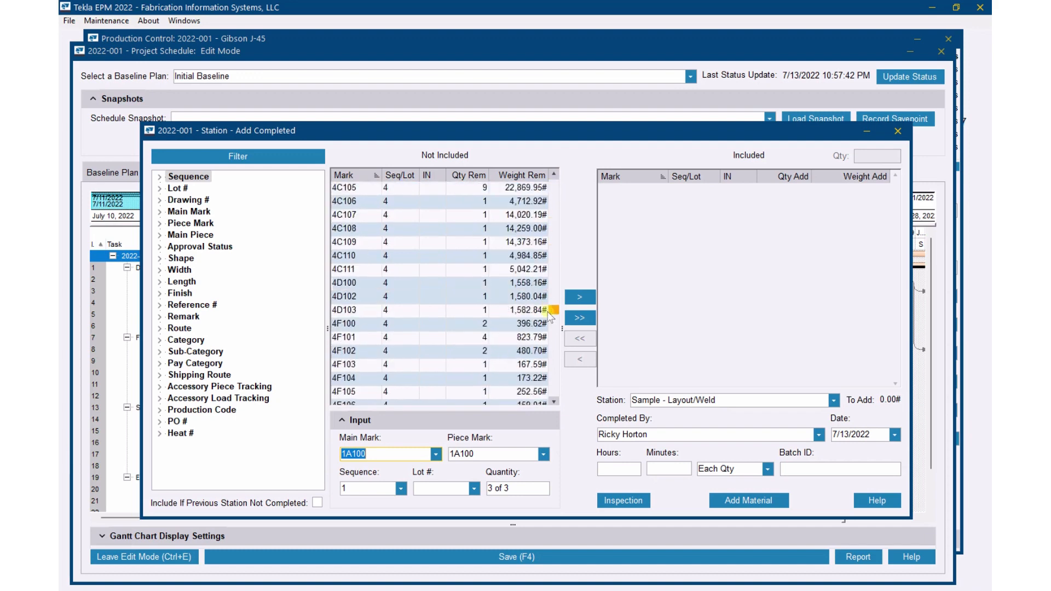
click(158, 177)
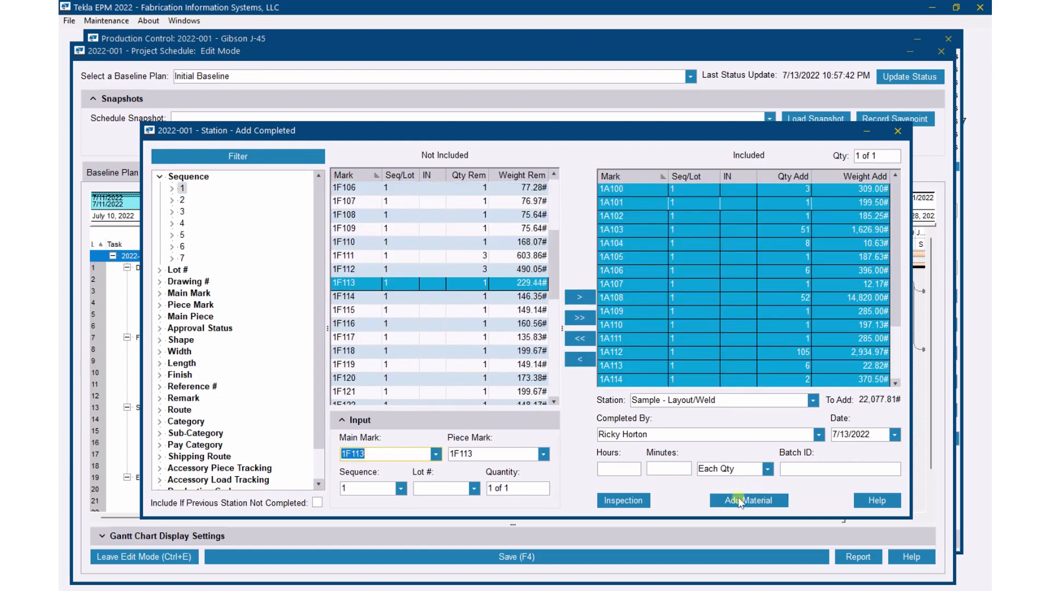
click(748, 500)
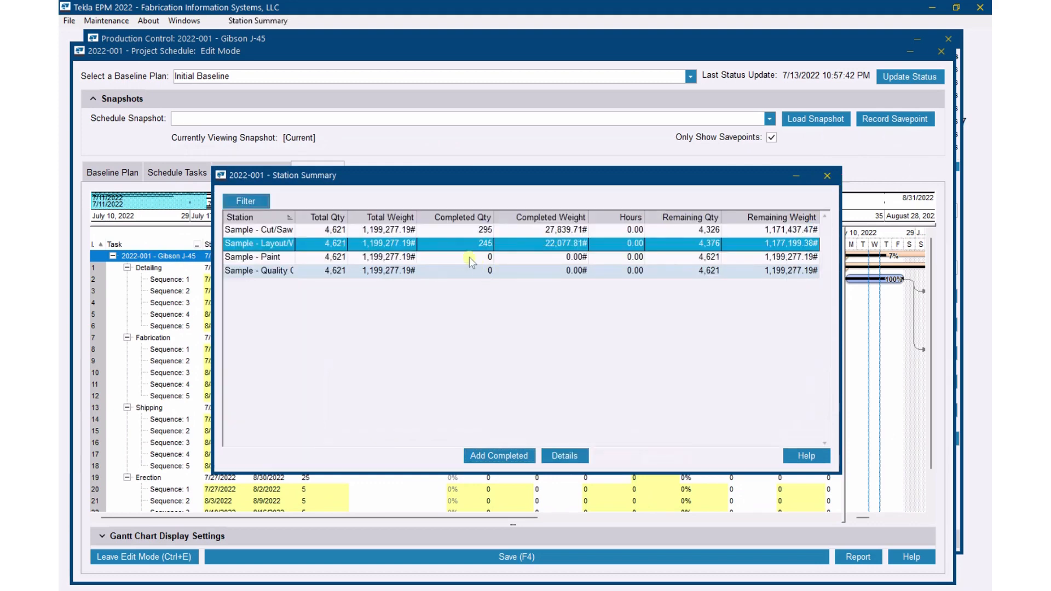
mouse_move(293, 66)
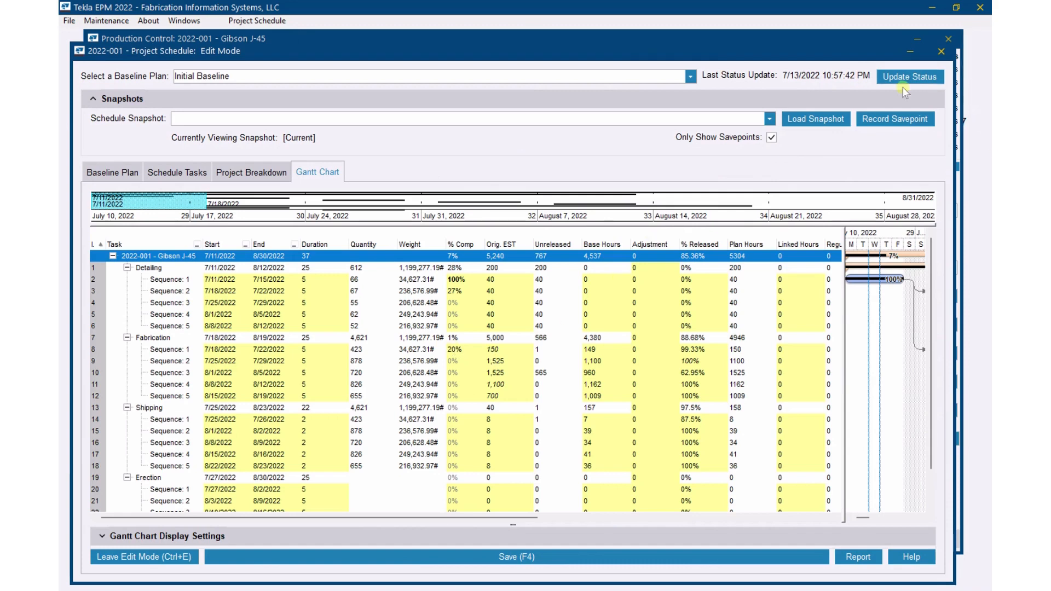
- Run Update Status on the Gantt chart so Fabrication Sequence 1 shows 36% complete
click(909, 77)
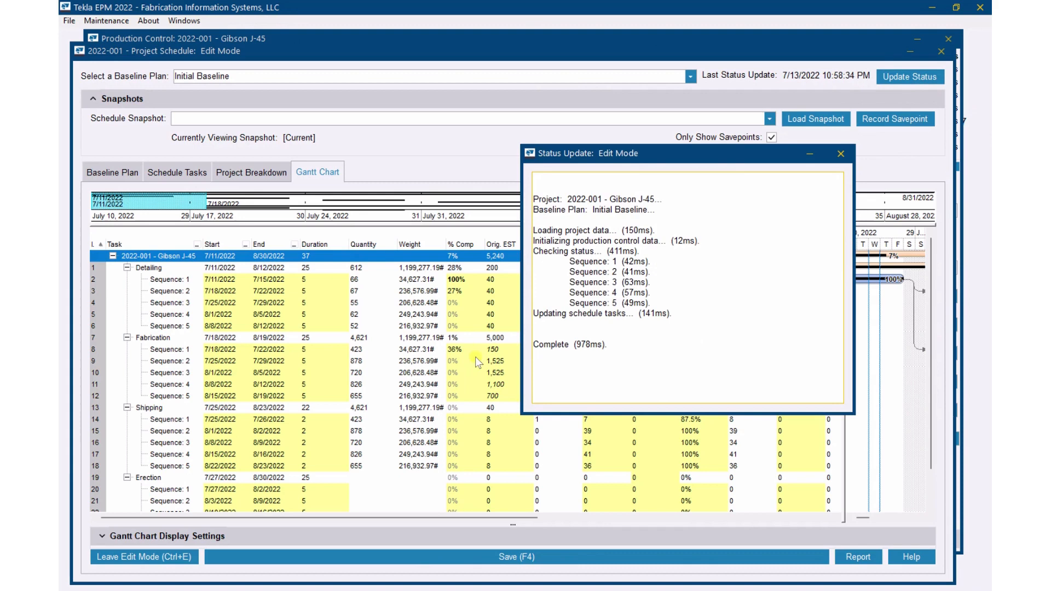
click(839, 153)
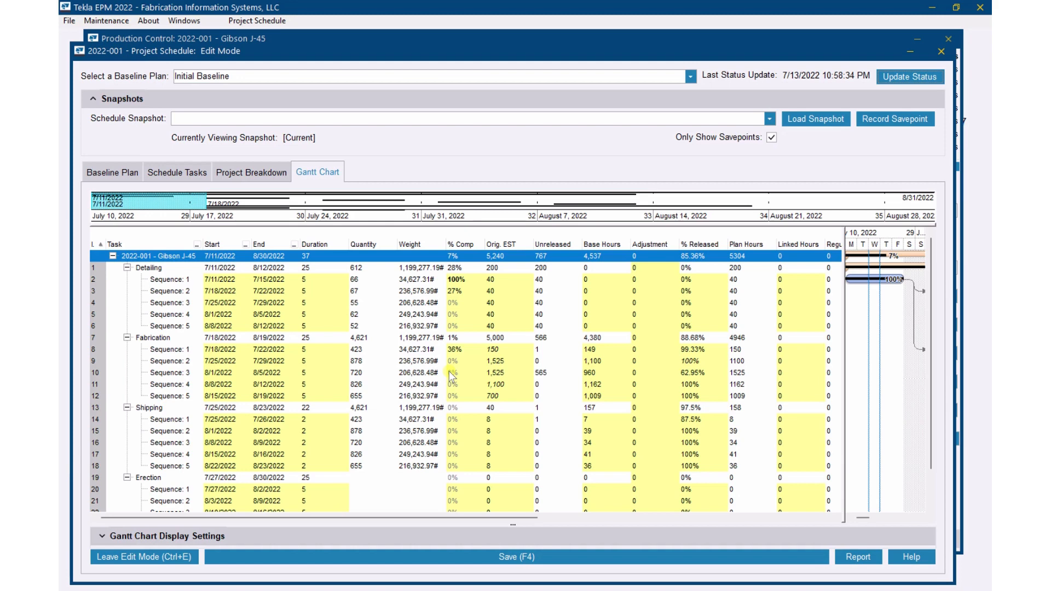
mouse_move(503, 319)
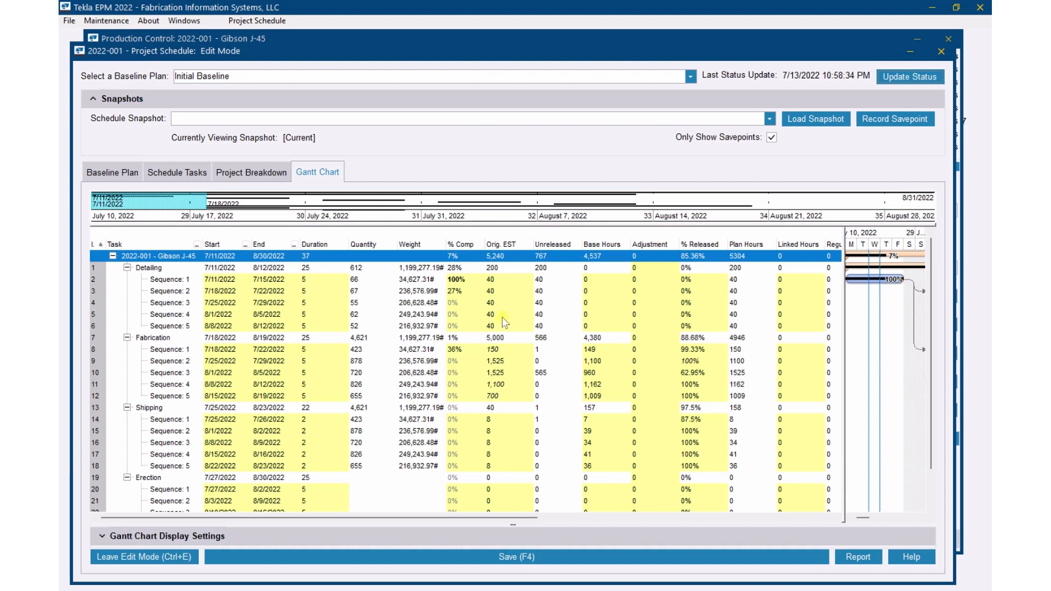
mouse_move(461, 340)
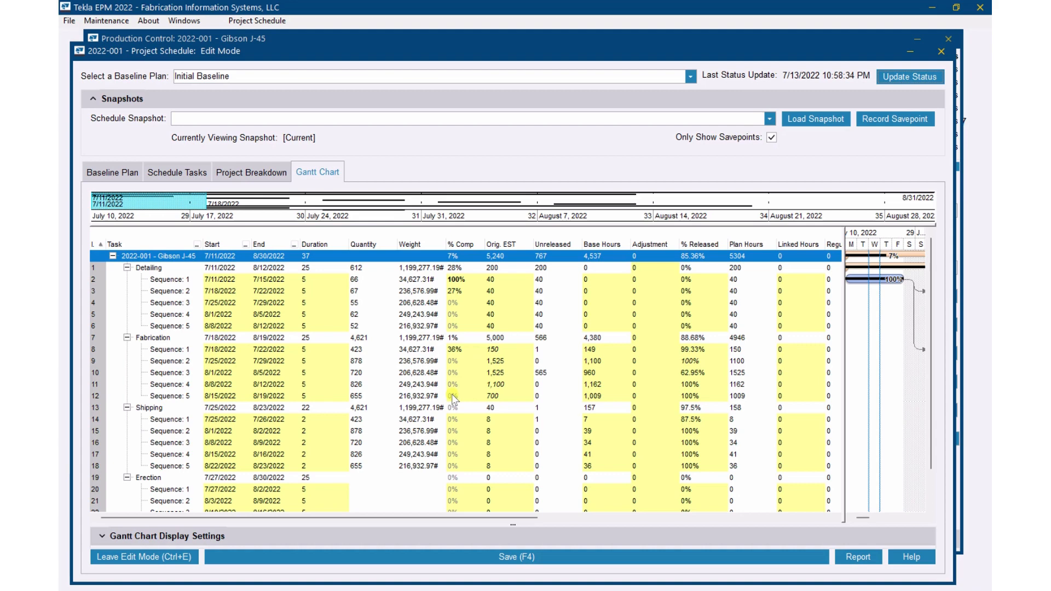
mouse_move(441, 255)
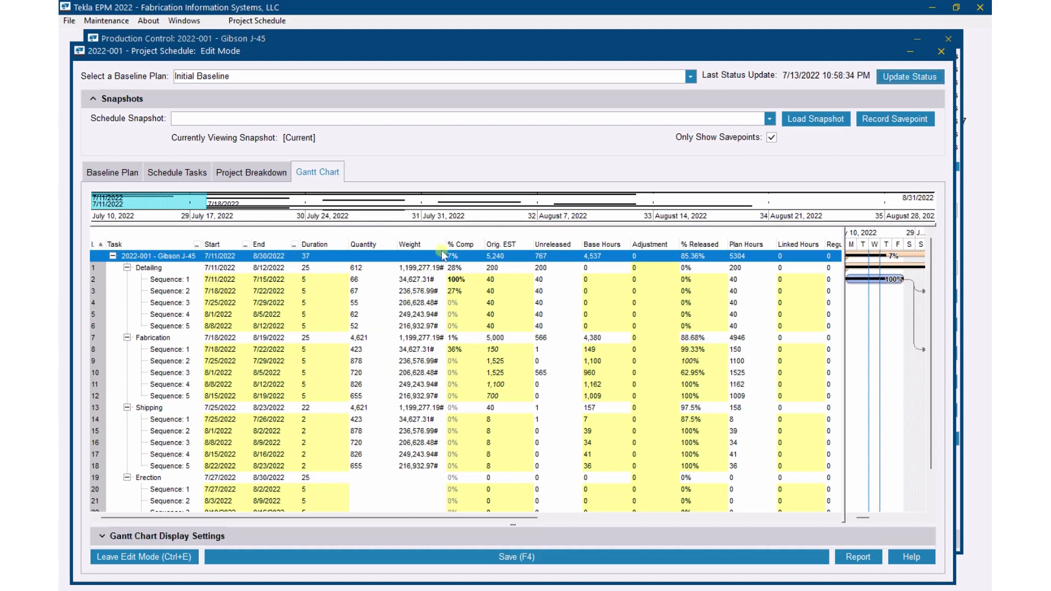